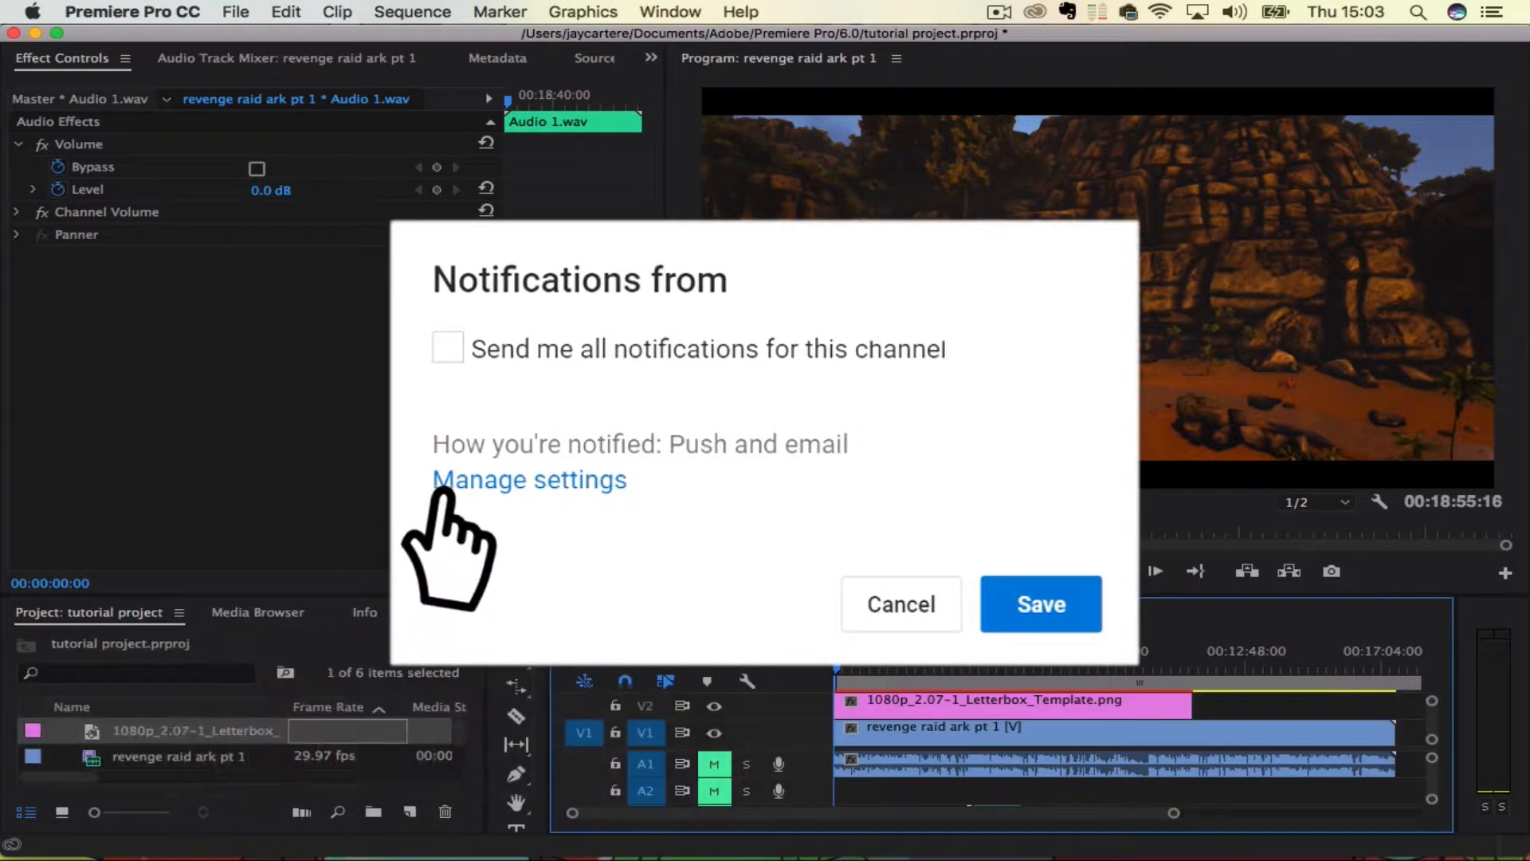
# Select the letterbox PNG clip on V2 and move the playhead to 00:03:43:24
pyautogui.click(447, 348)
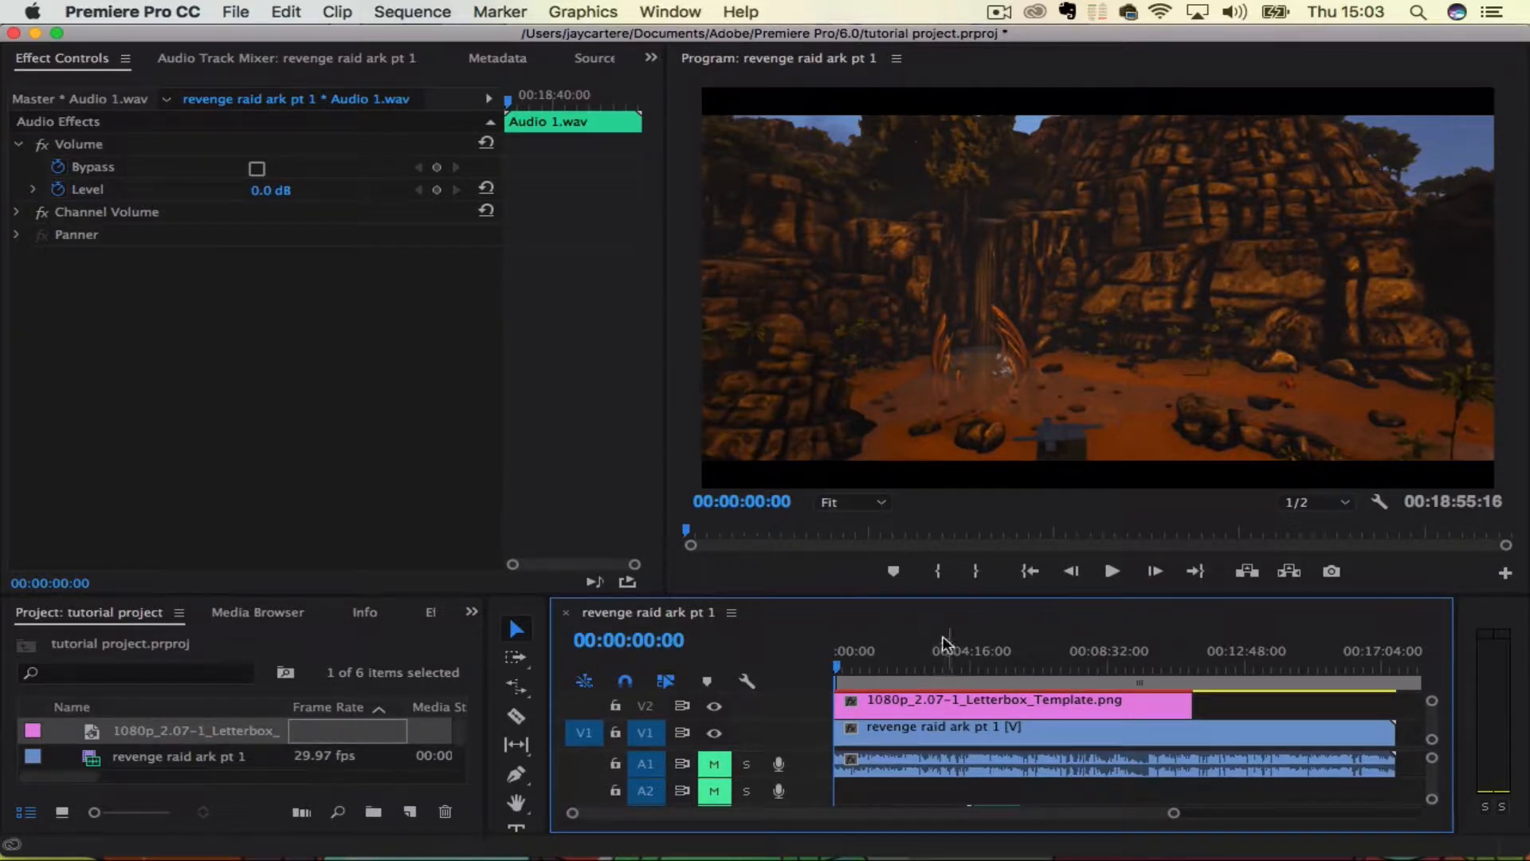
pyautogui.moveTo(937, 572)
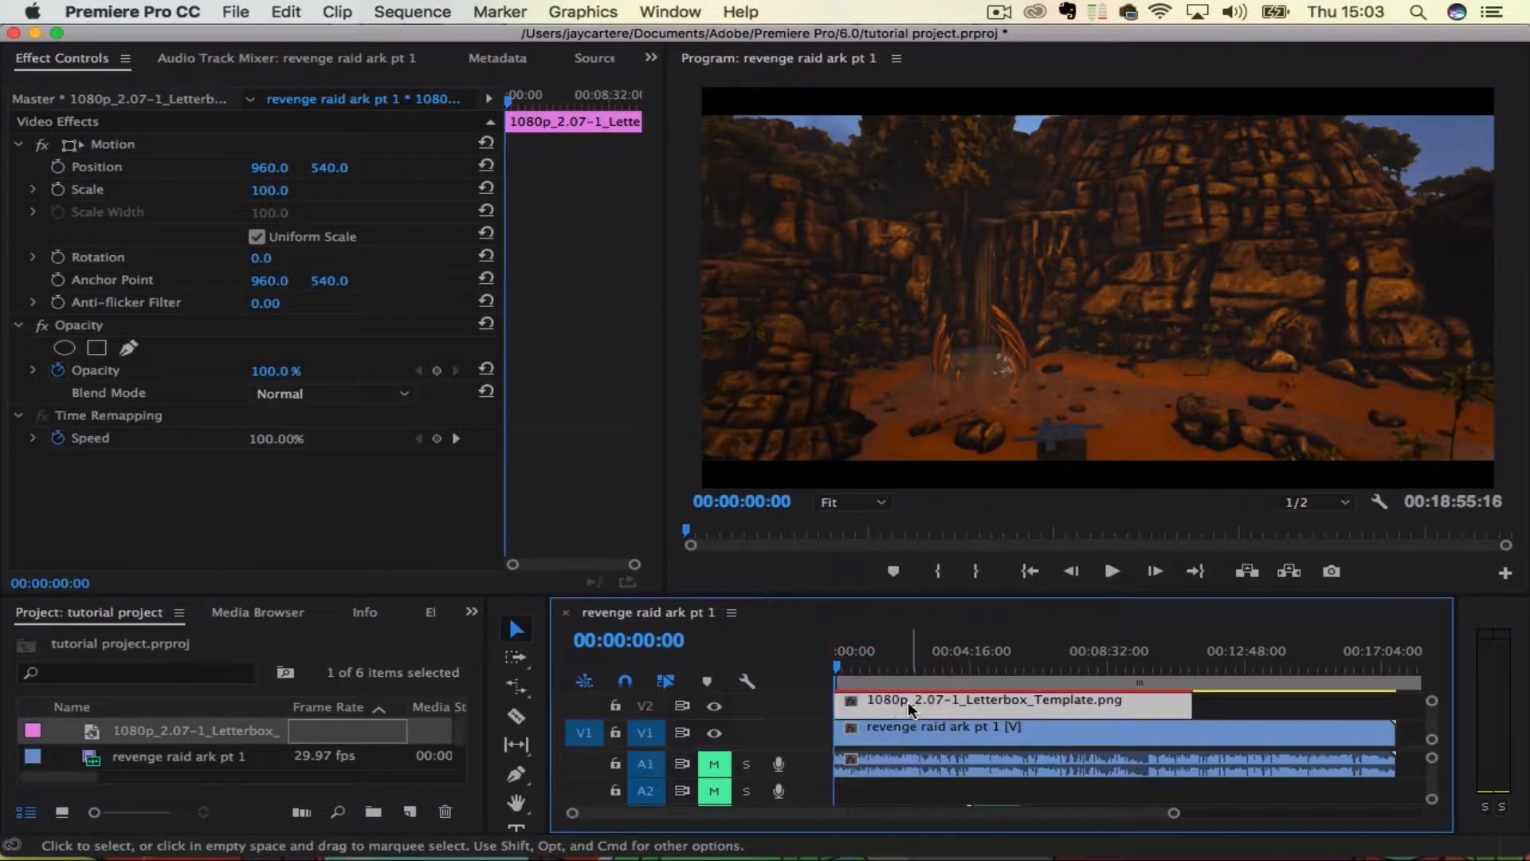
pyautogui.moveTo(1350, 719)
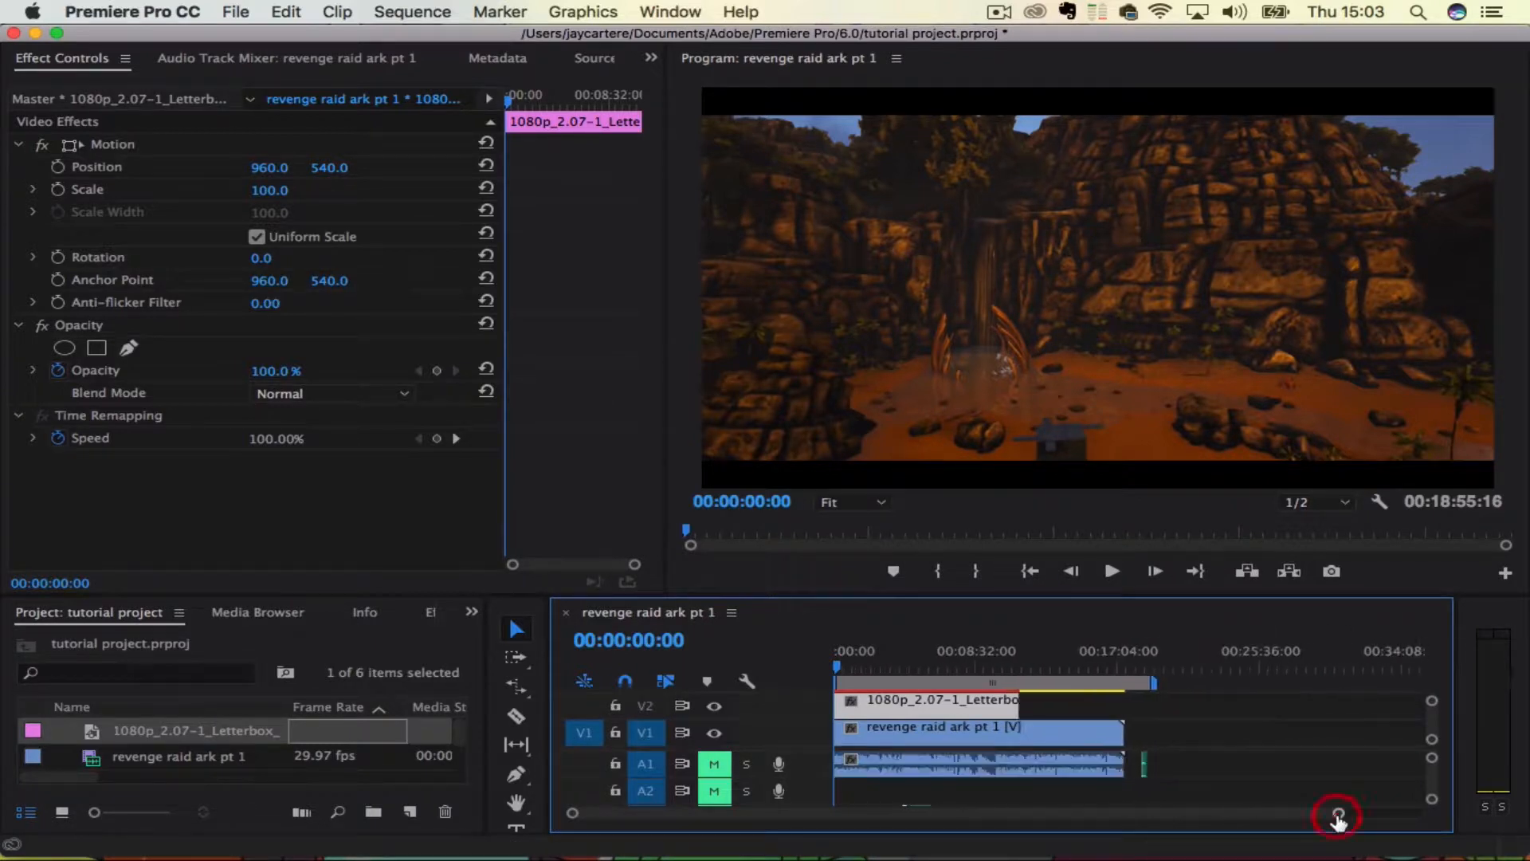
pyautogui.moveTo(1079, 316)
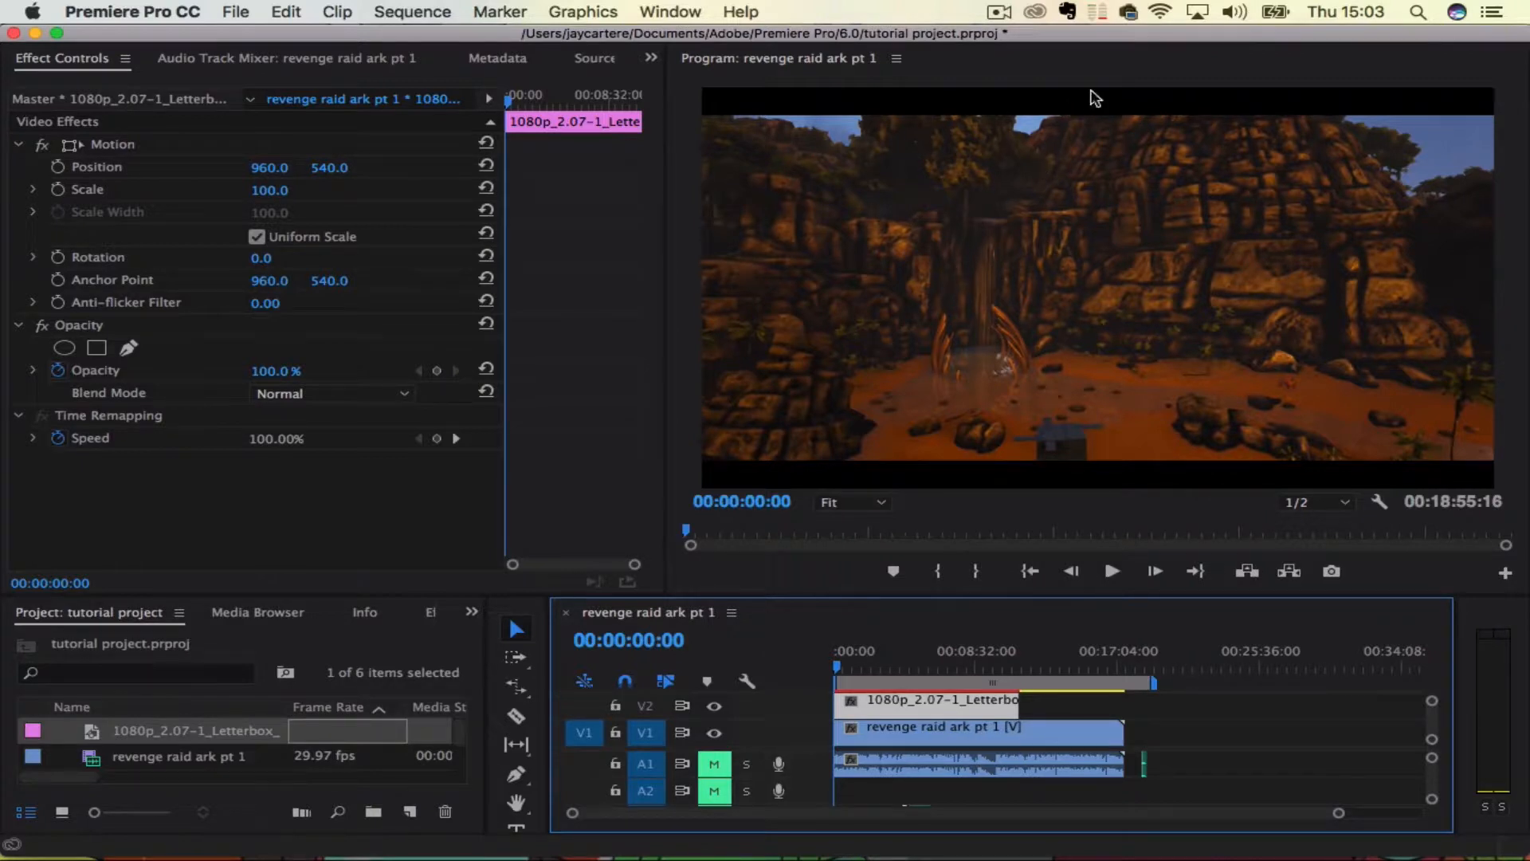
pyautogui.moveTo(1048, 484)
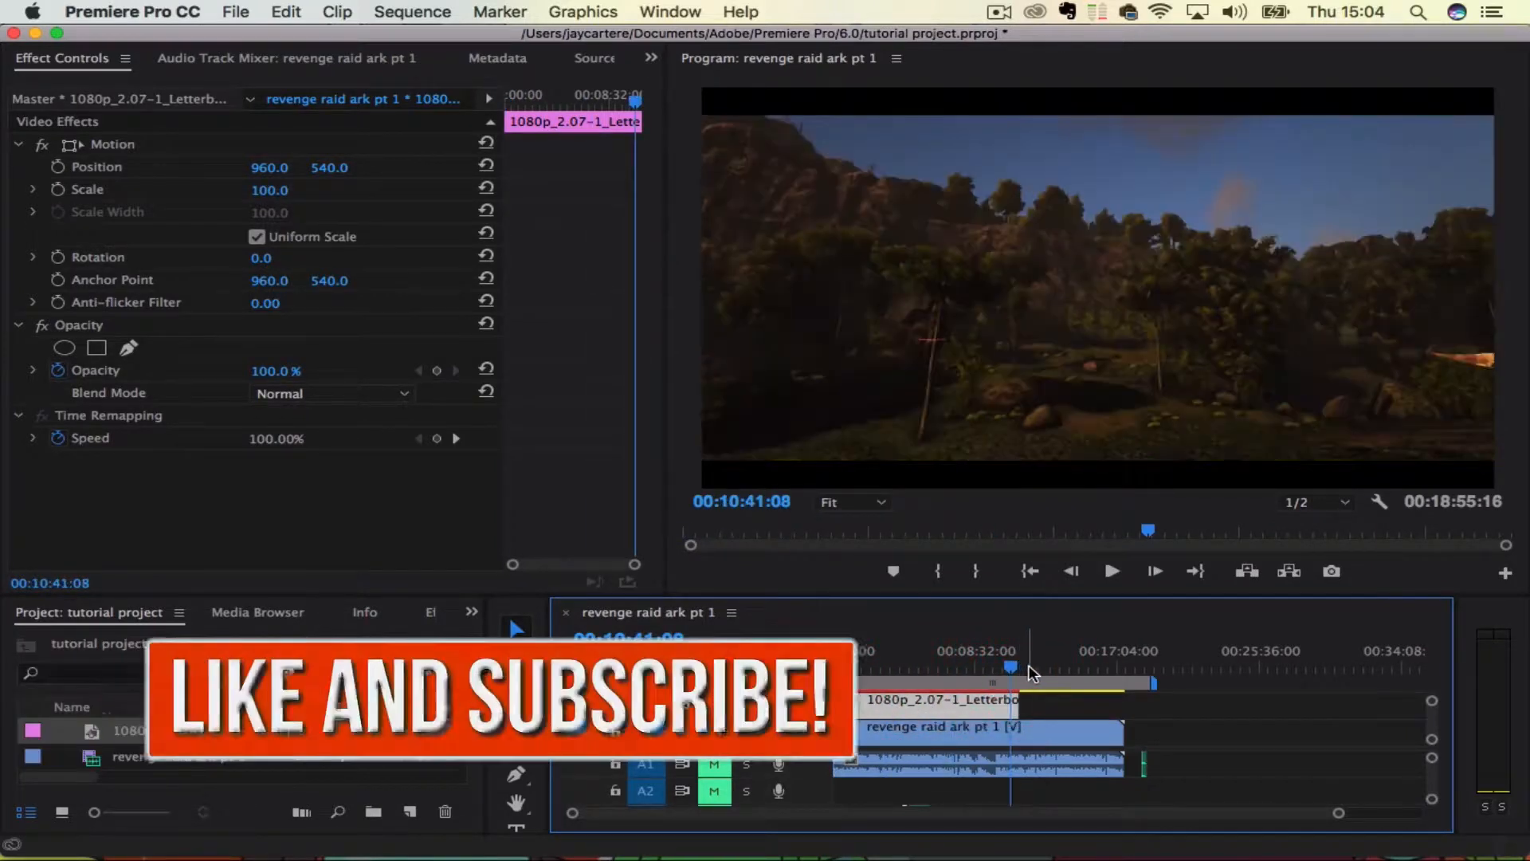
pyautogui.click(952, 672)
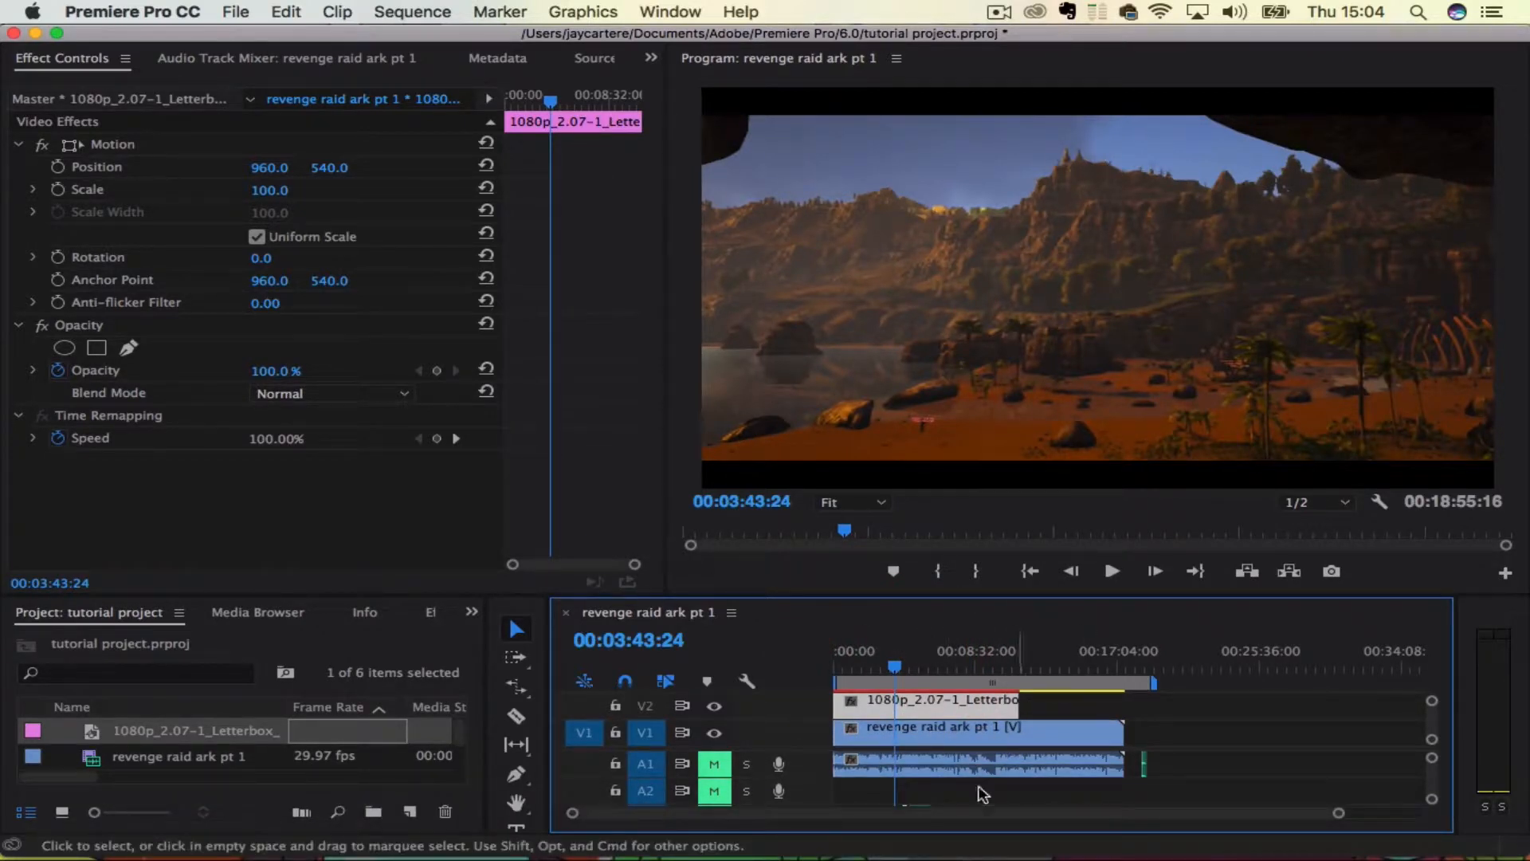
pyautogui.moveTo(1035, 687)
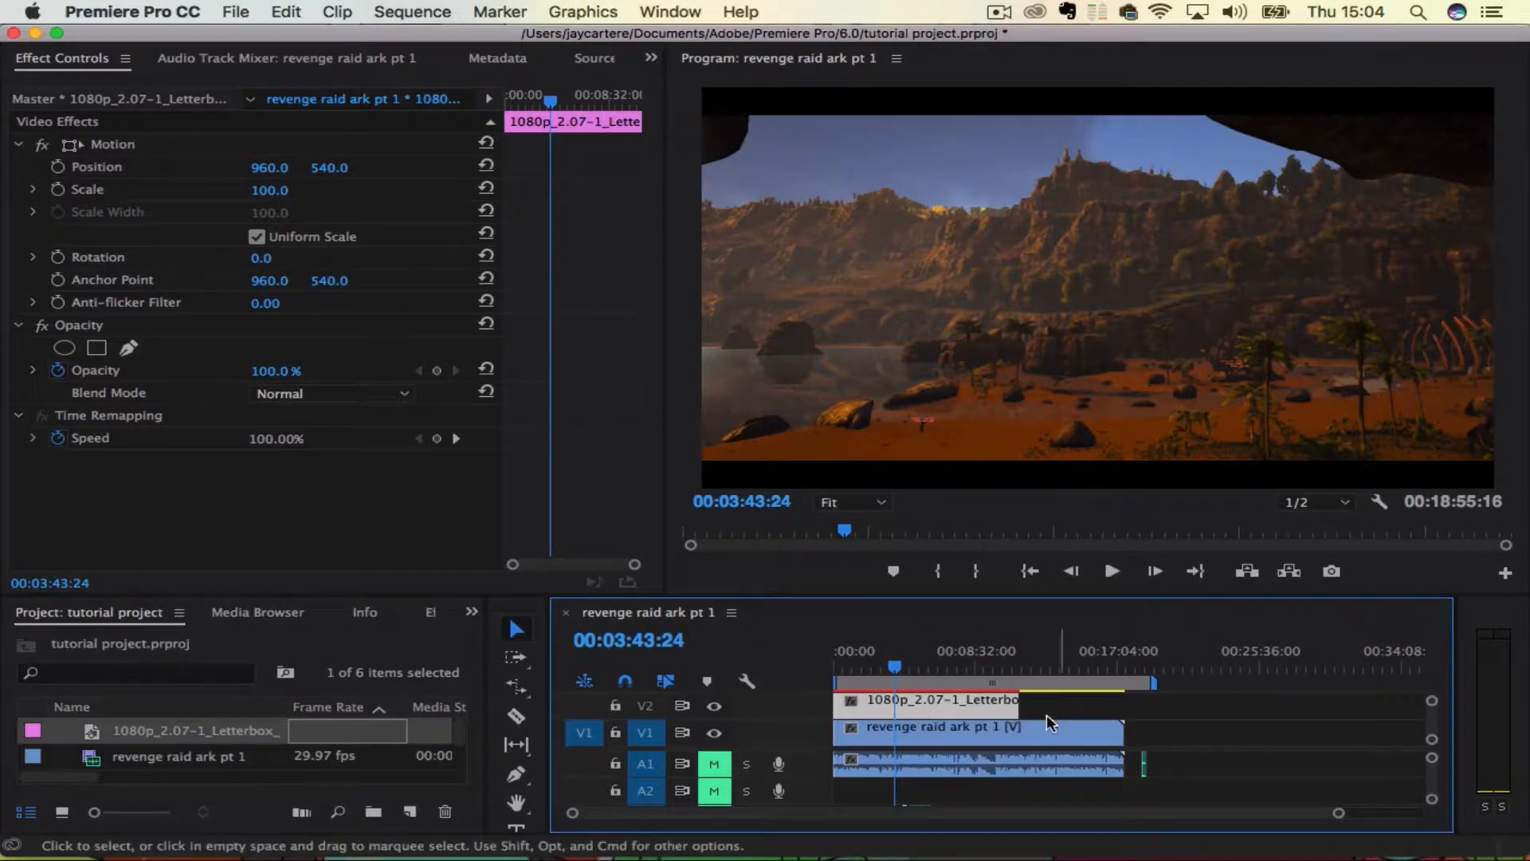
pyautogui.moveTo(78, 829)
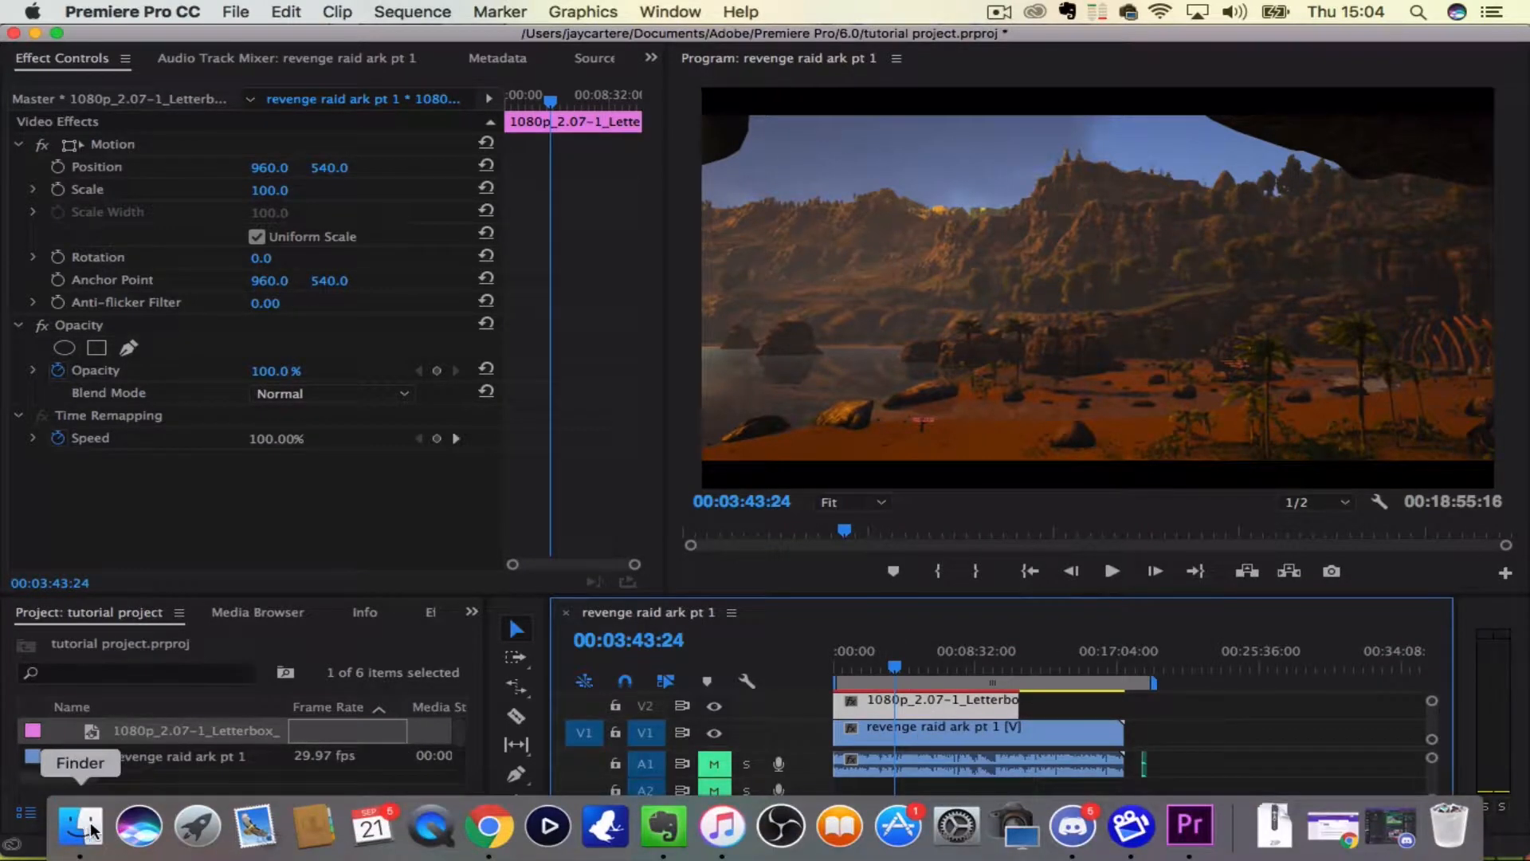
# Switch to Finder and go back to the FilmDogPro HD Letterbox Template Pack folder
pyautogui.click(72, 831)
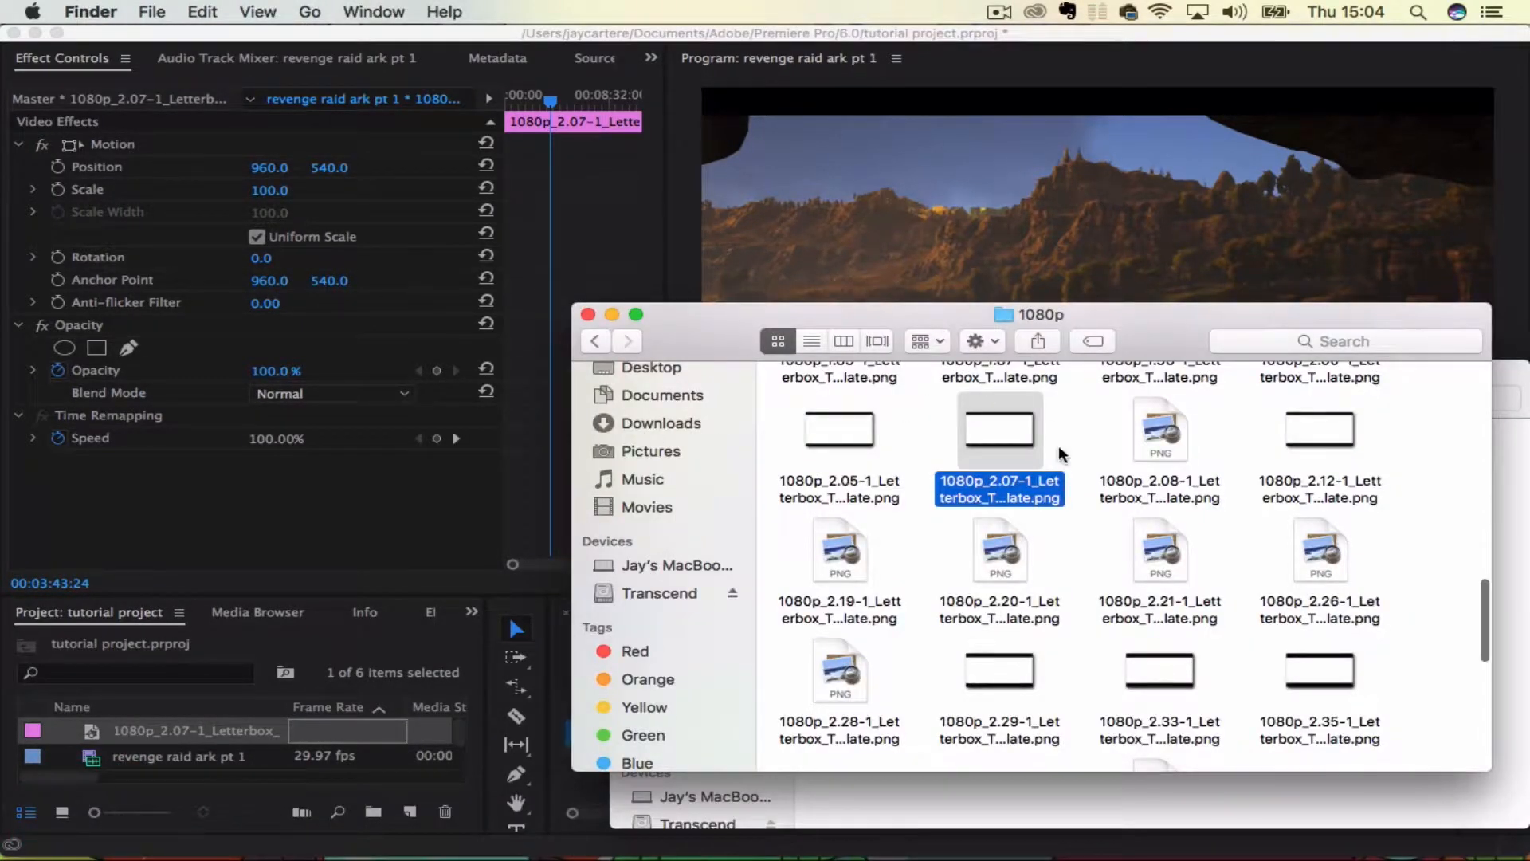
pyautogui.click(595, 341)
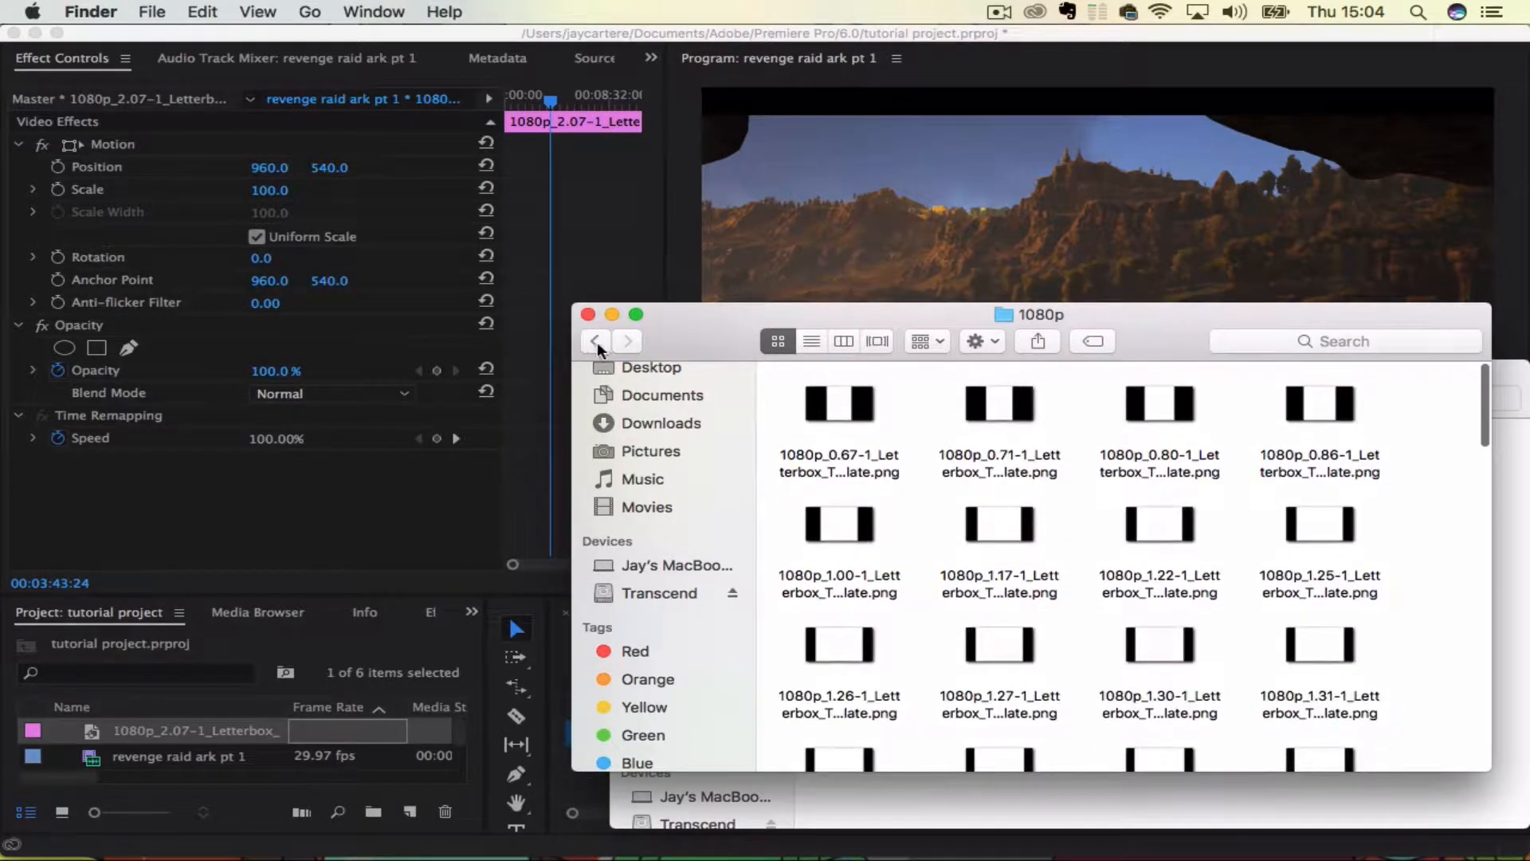
pyautogui.click(595, 341)
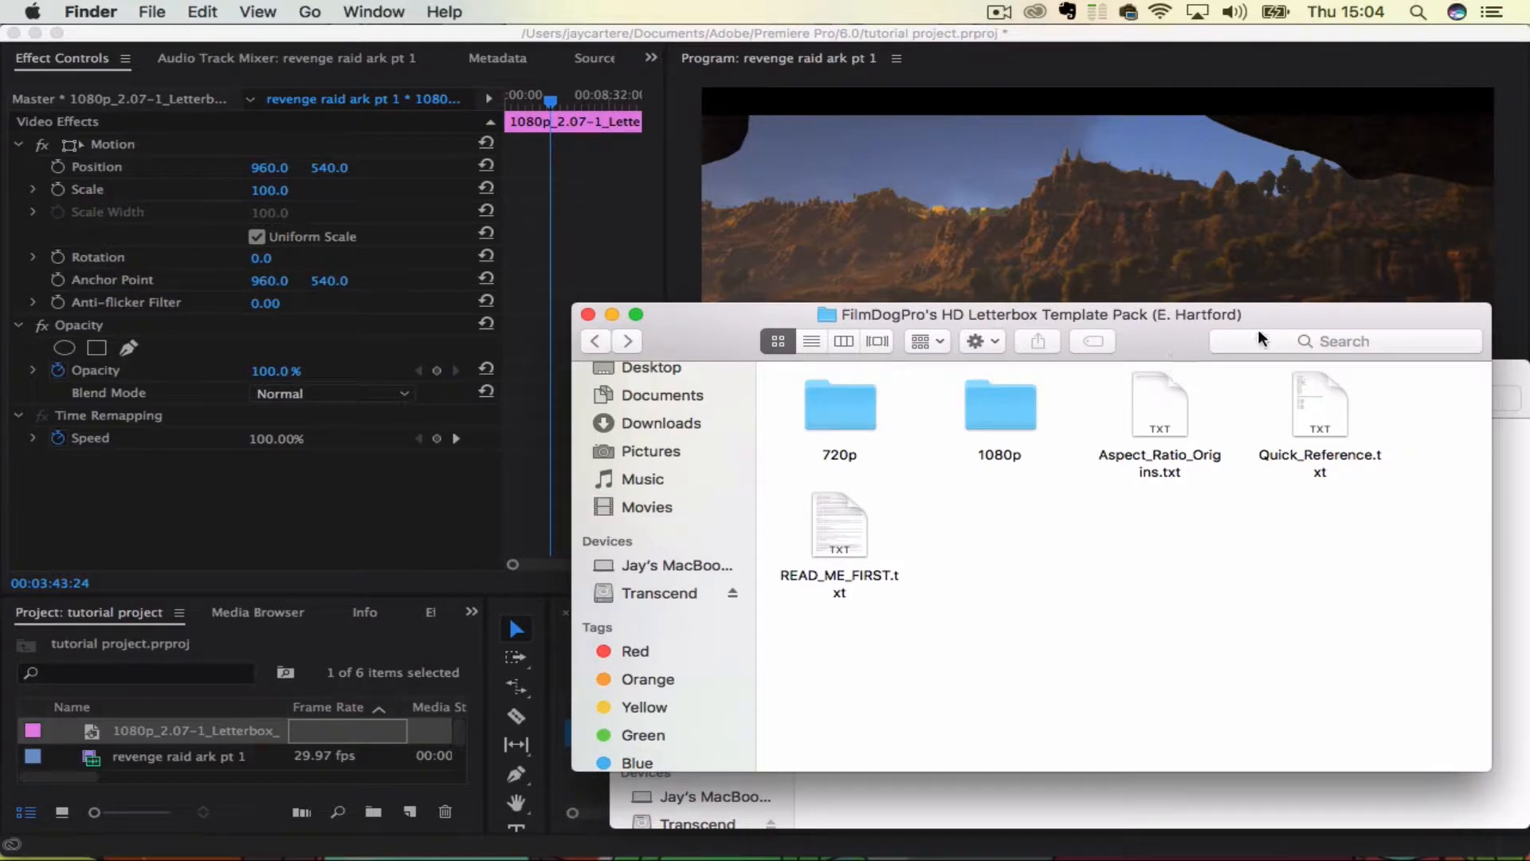
pyautogui.moveTo(969, 469)
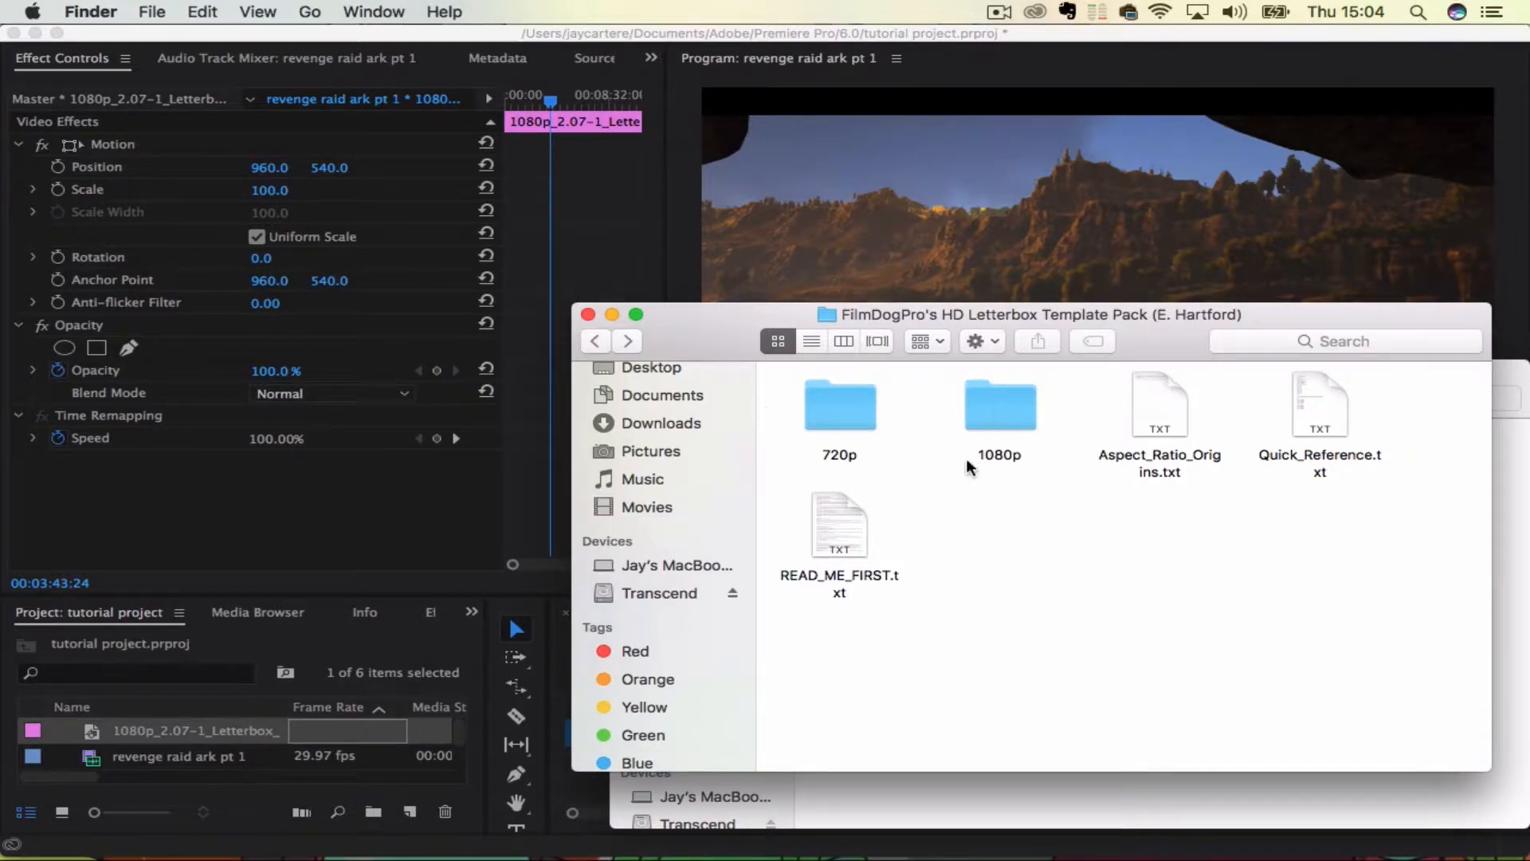
pyautogui.moveTo(861, 471)
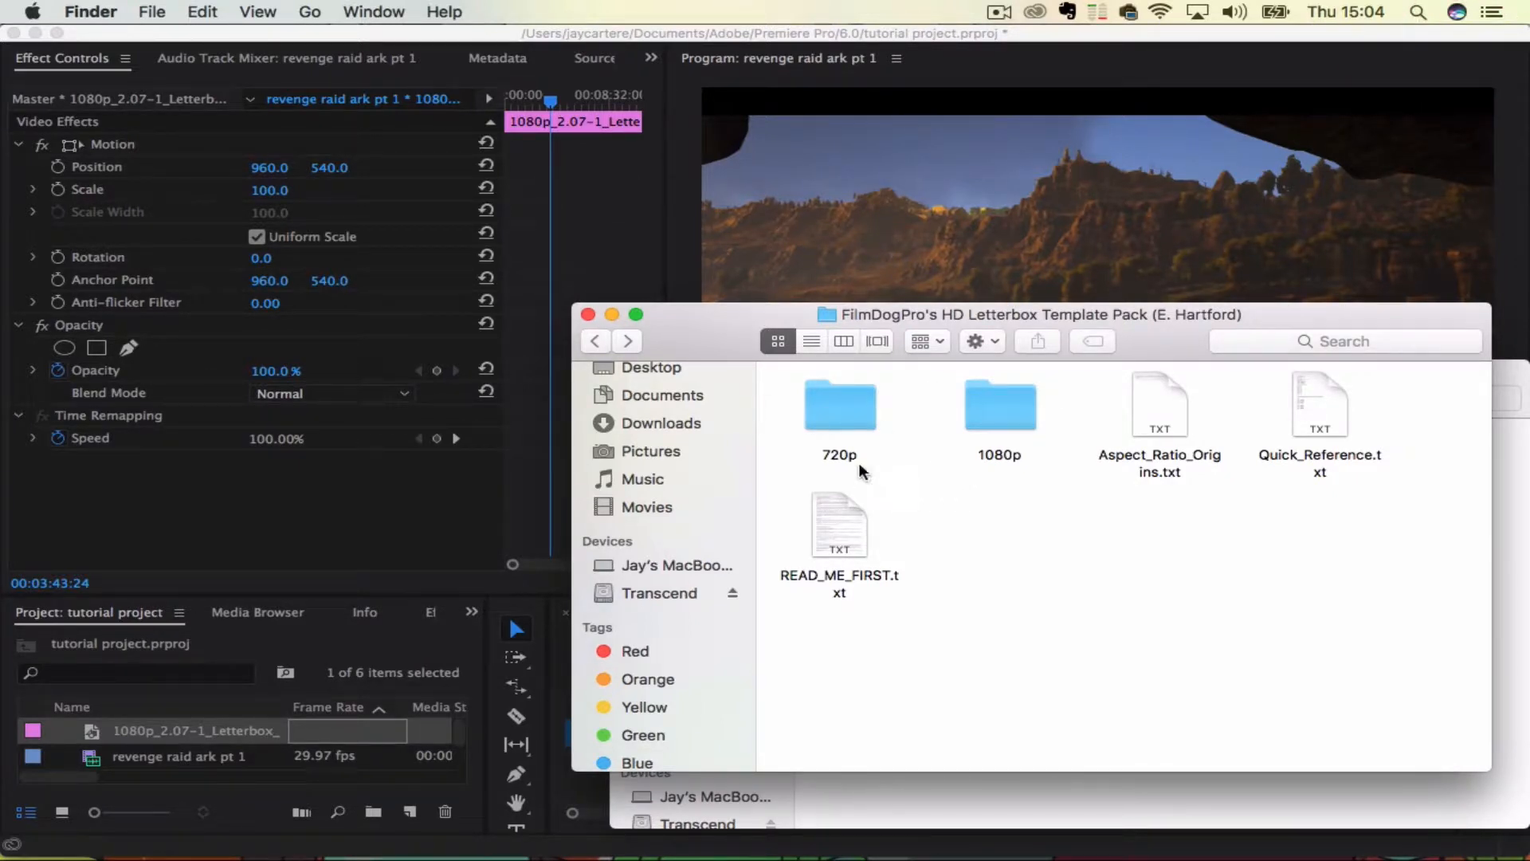
pyautogui.moveTo(961, 478)
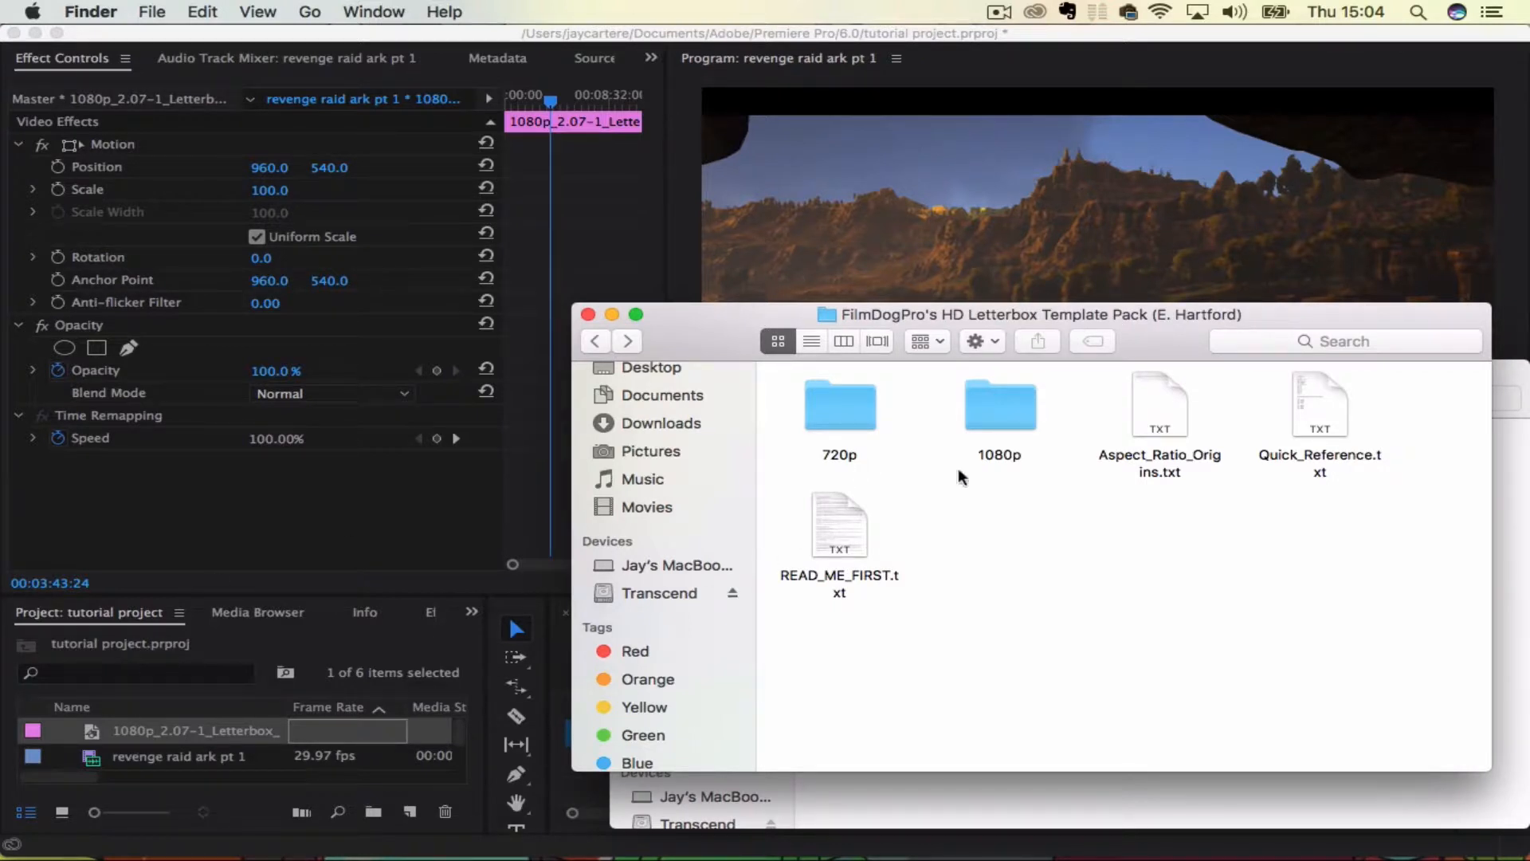
# Open the 1080p folder and scroll through its letterbox PNGs, ratios 0.67 to 4.69
pyautogui.doubleClick(999, 406)
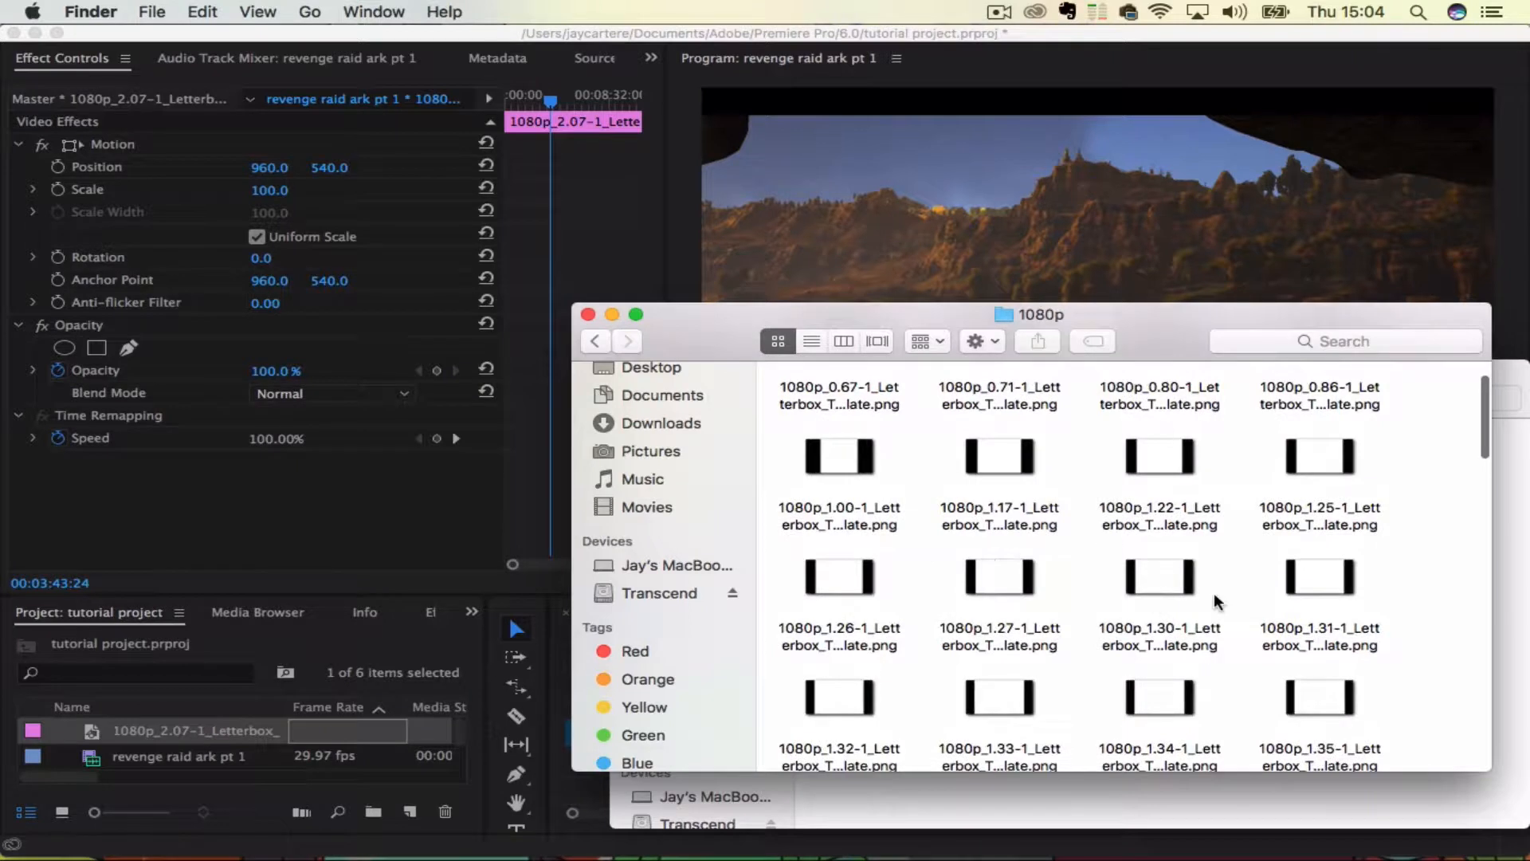
pyautogui.scroll(-3)
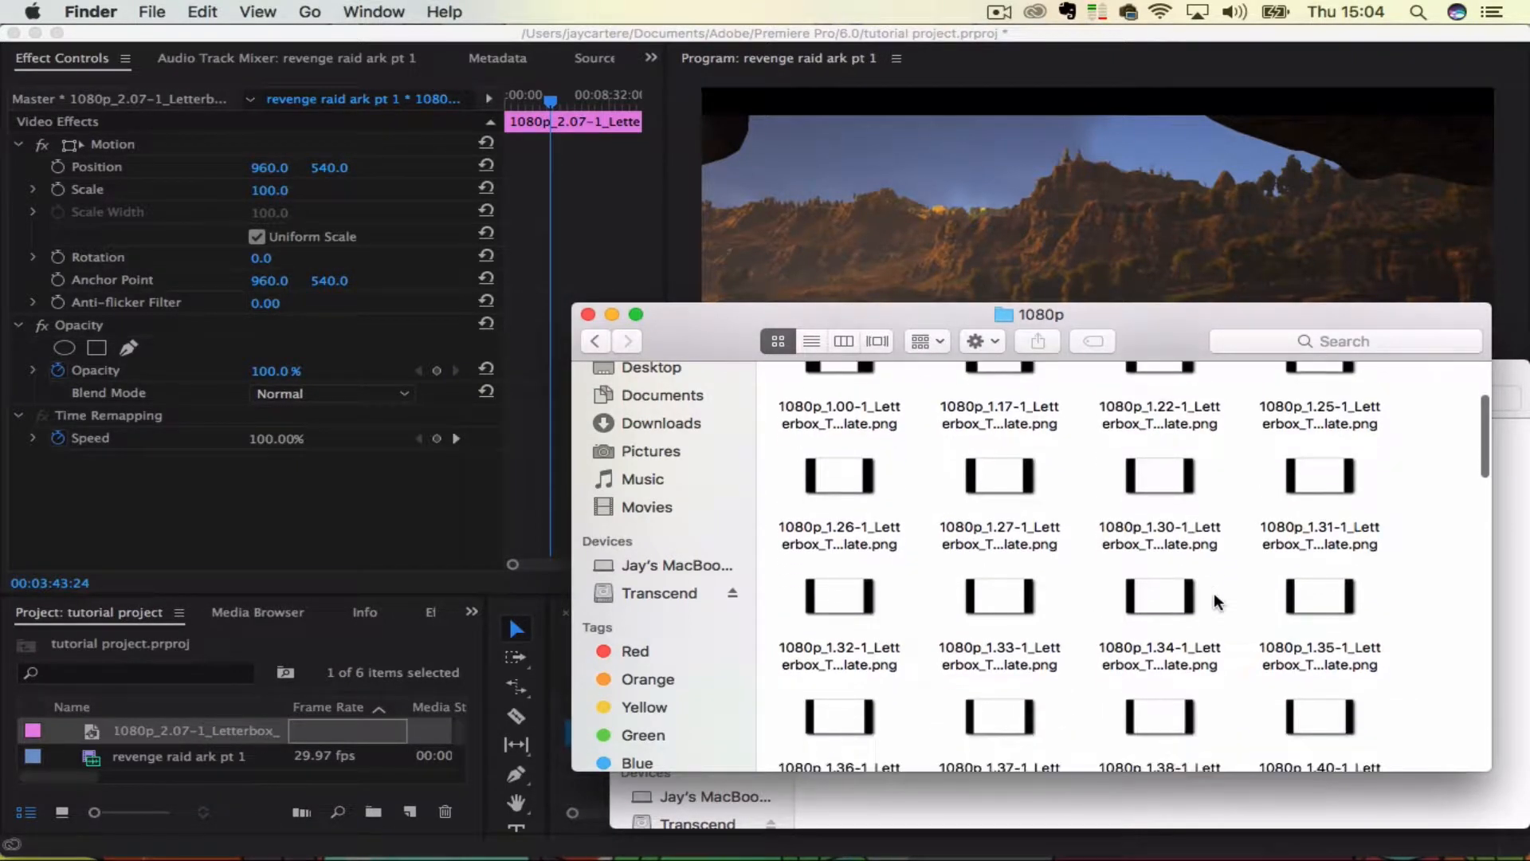
pyautogui.scroll(-3)
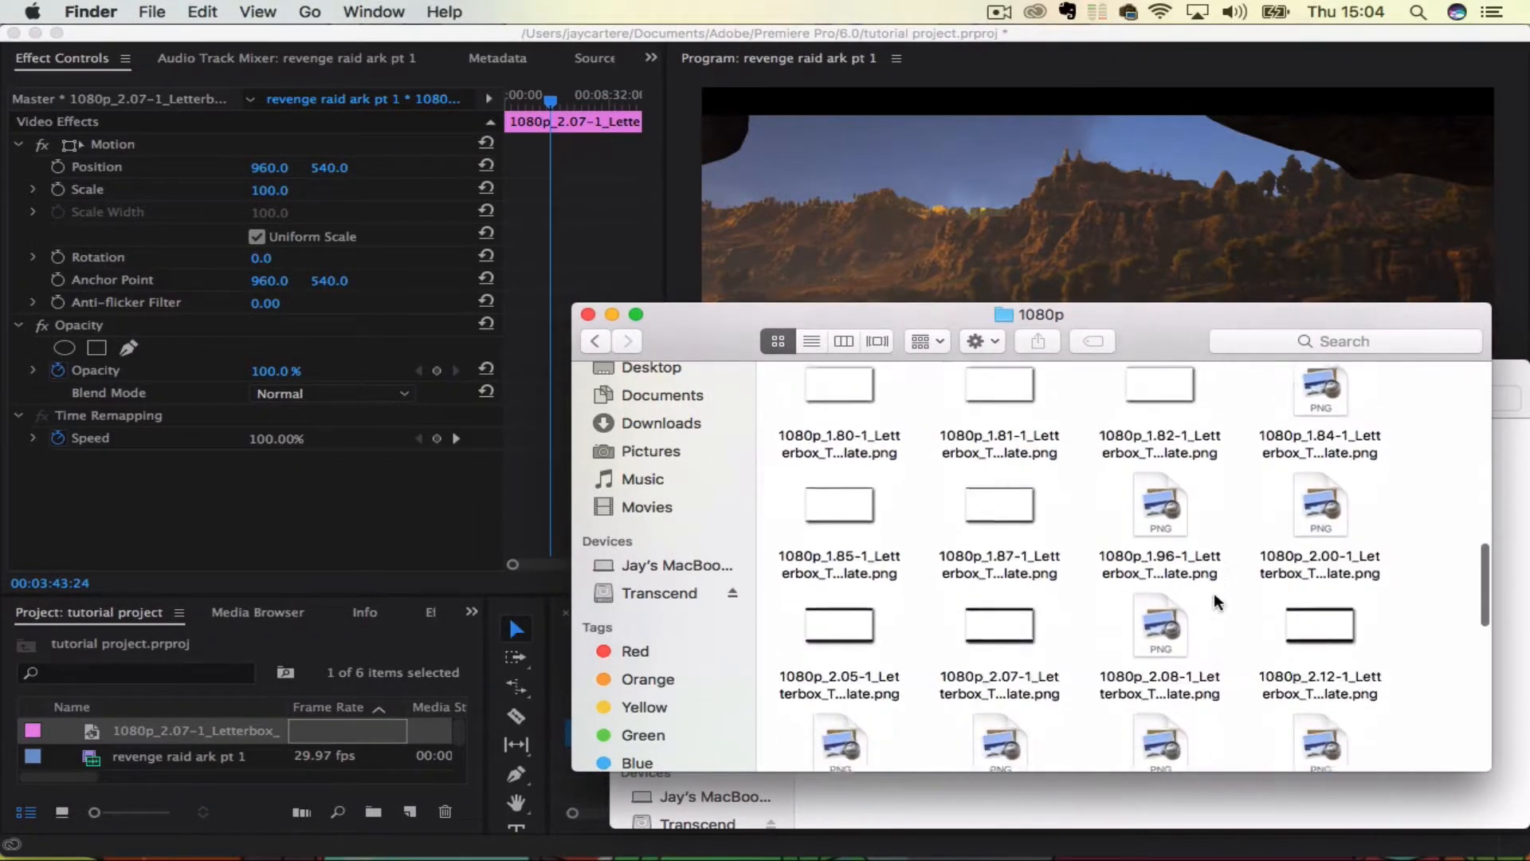
pyautogui.scroll(-3)
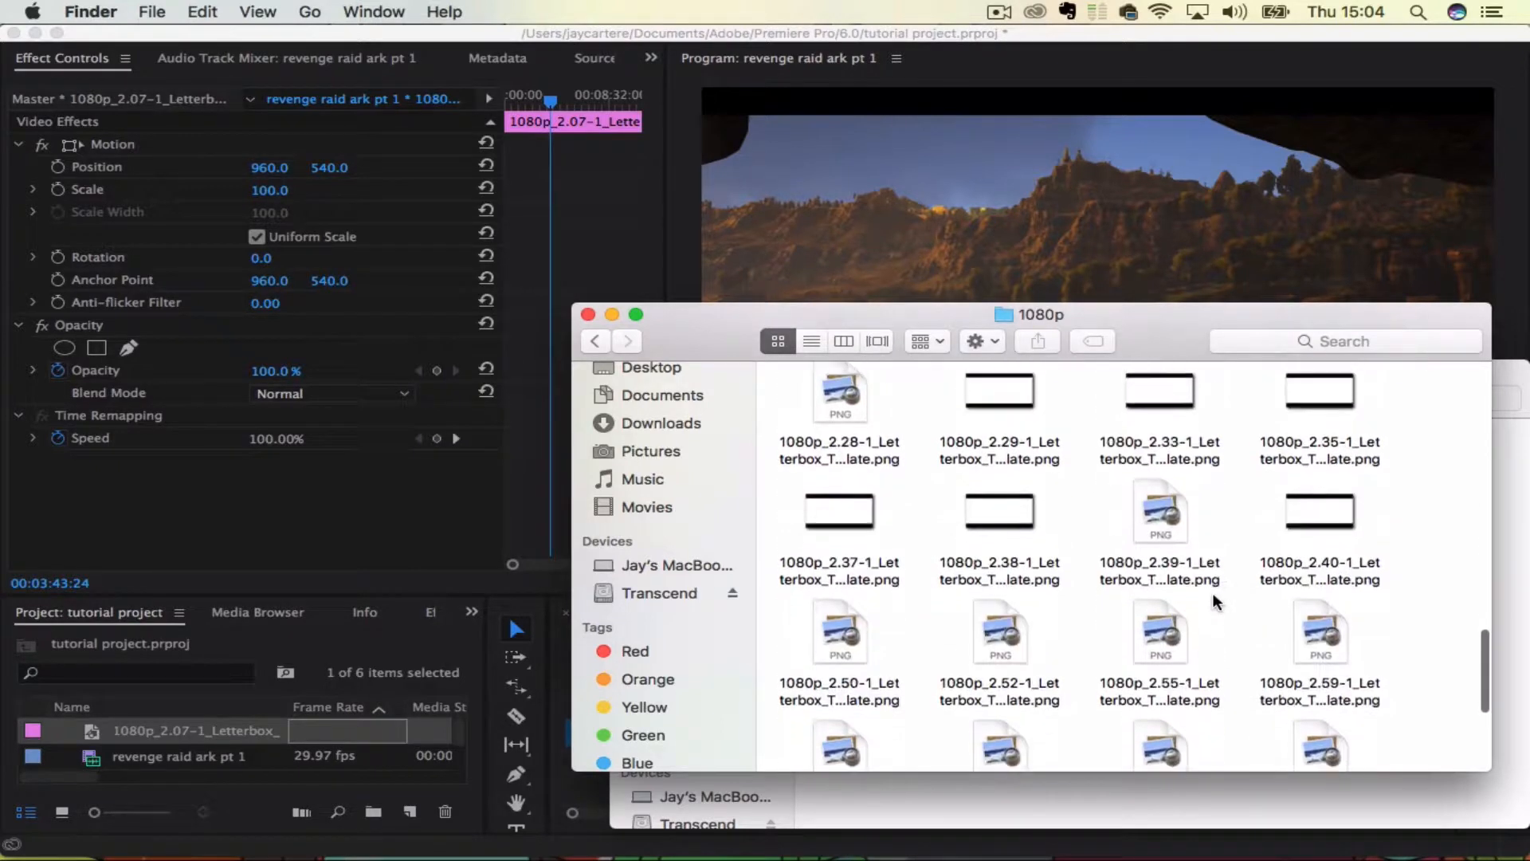
pyautogui.scroll(-3)
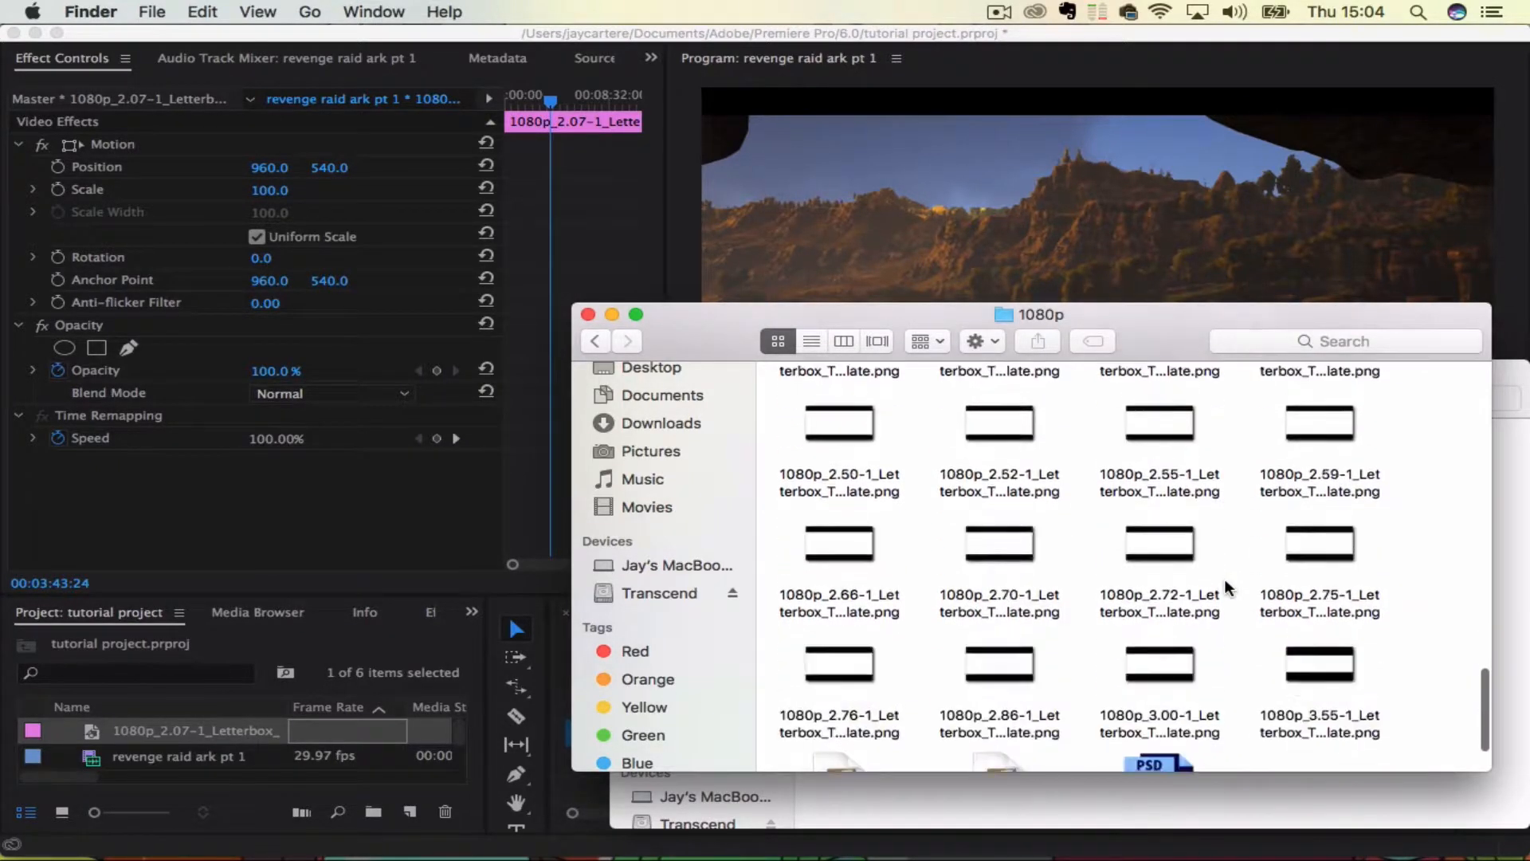
pyautogui.scroll(-3)
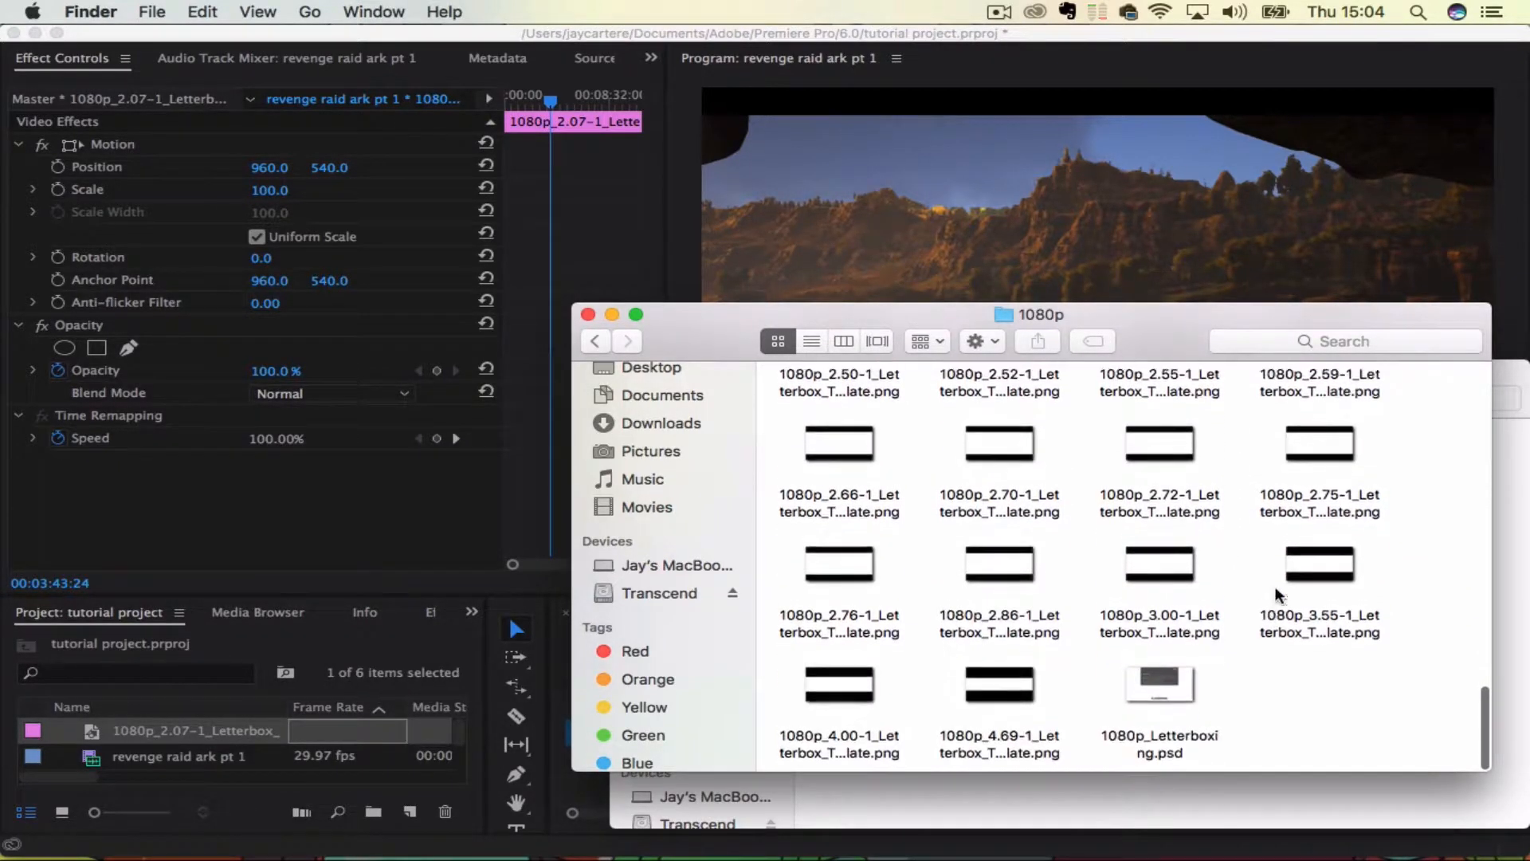
pyautogui.scroll(-3)
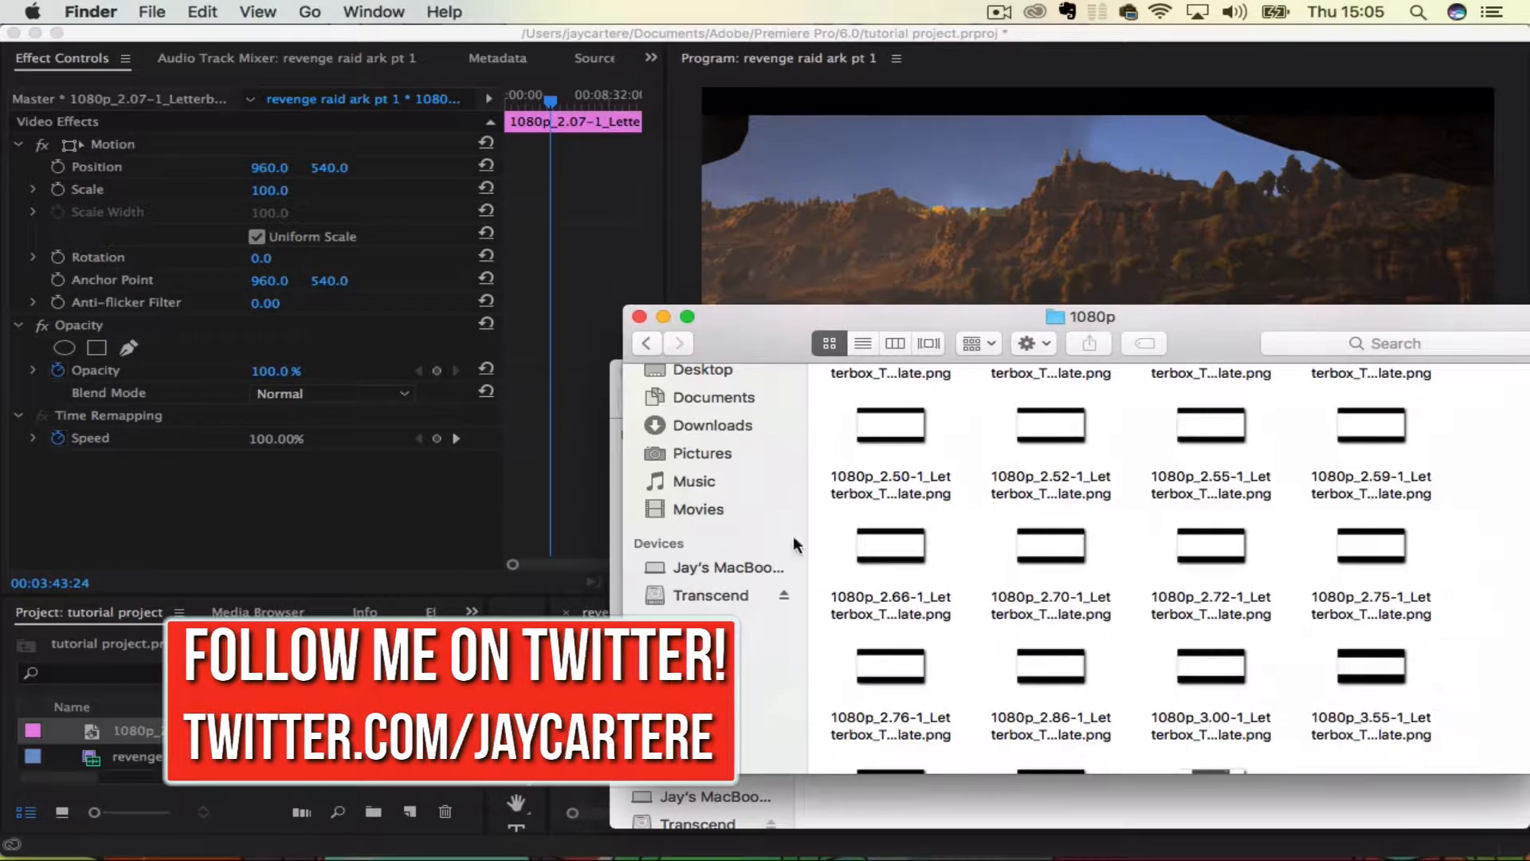
pyautogui.moveTo(1229, 548)
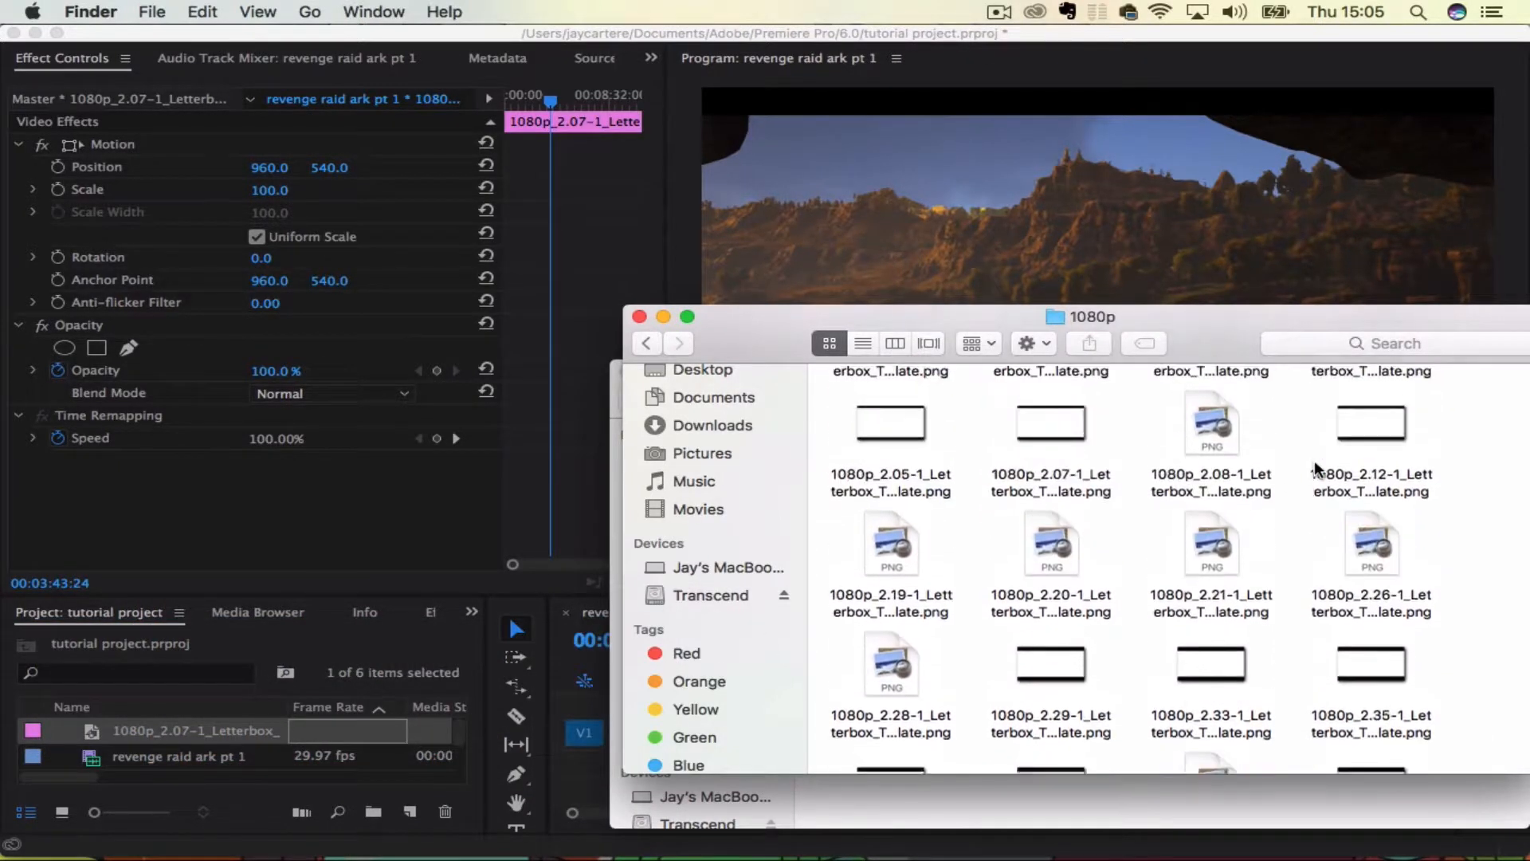
pyautogui.scroll(-3)
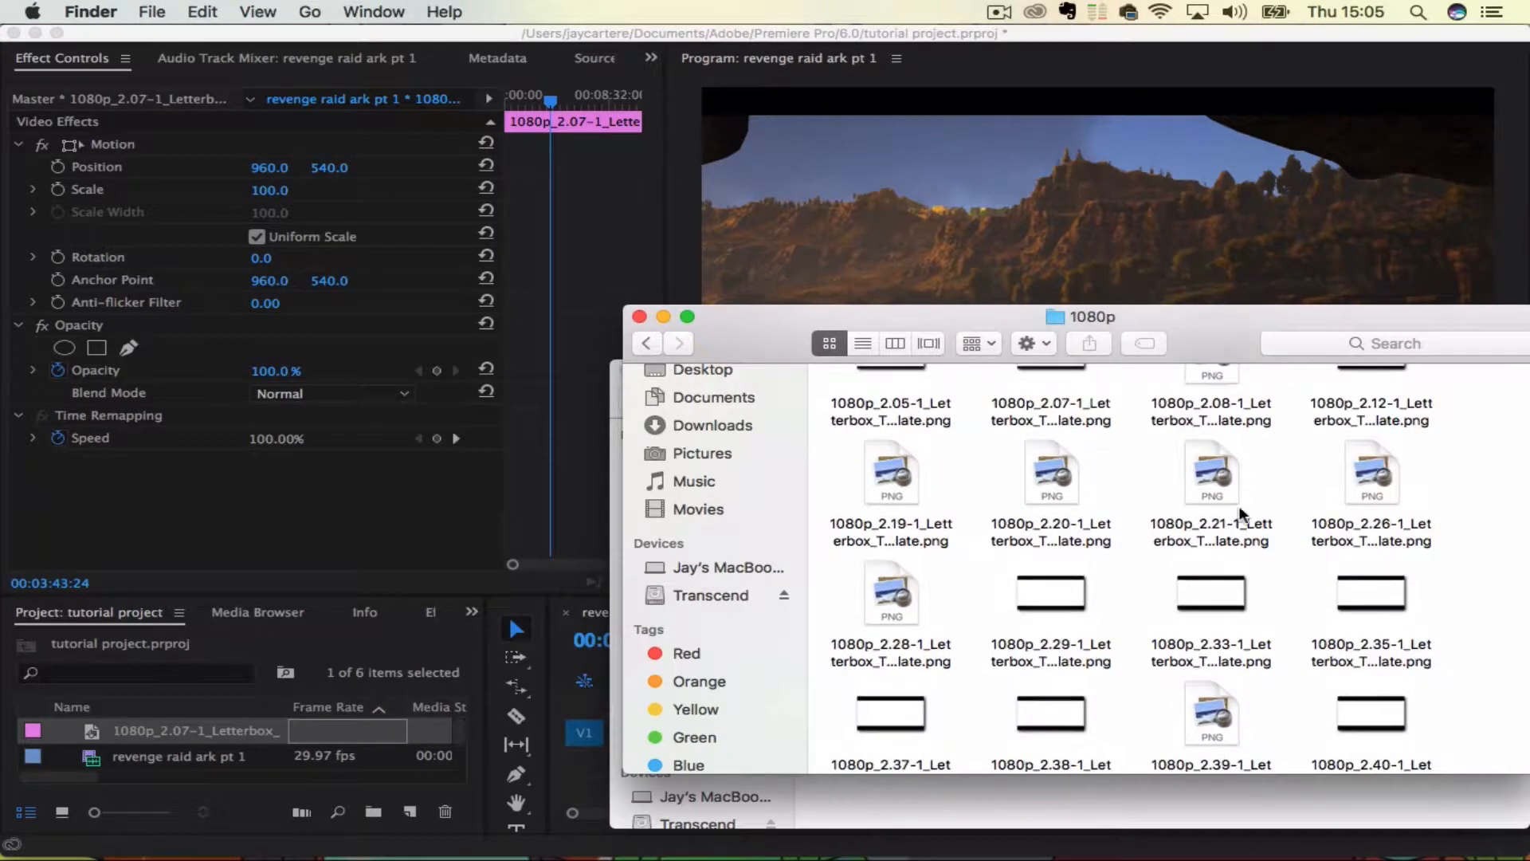
pyautogui.moveTo(1045, 474)
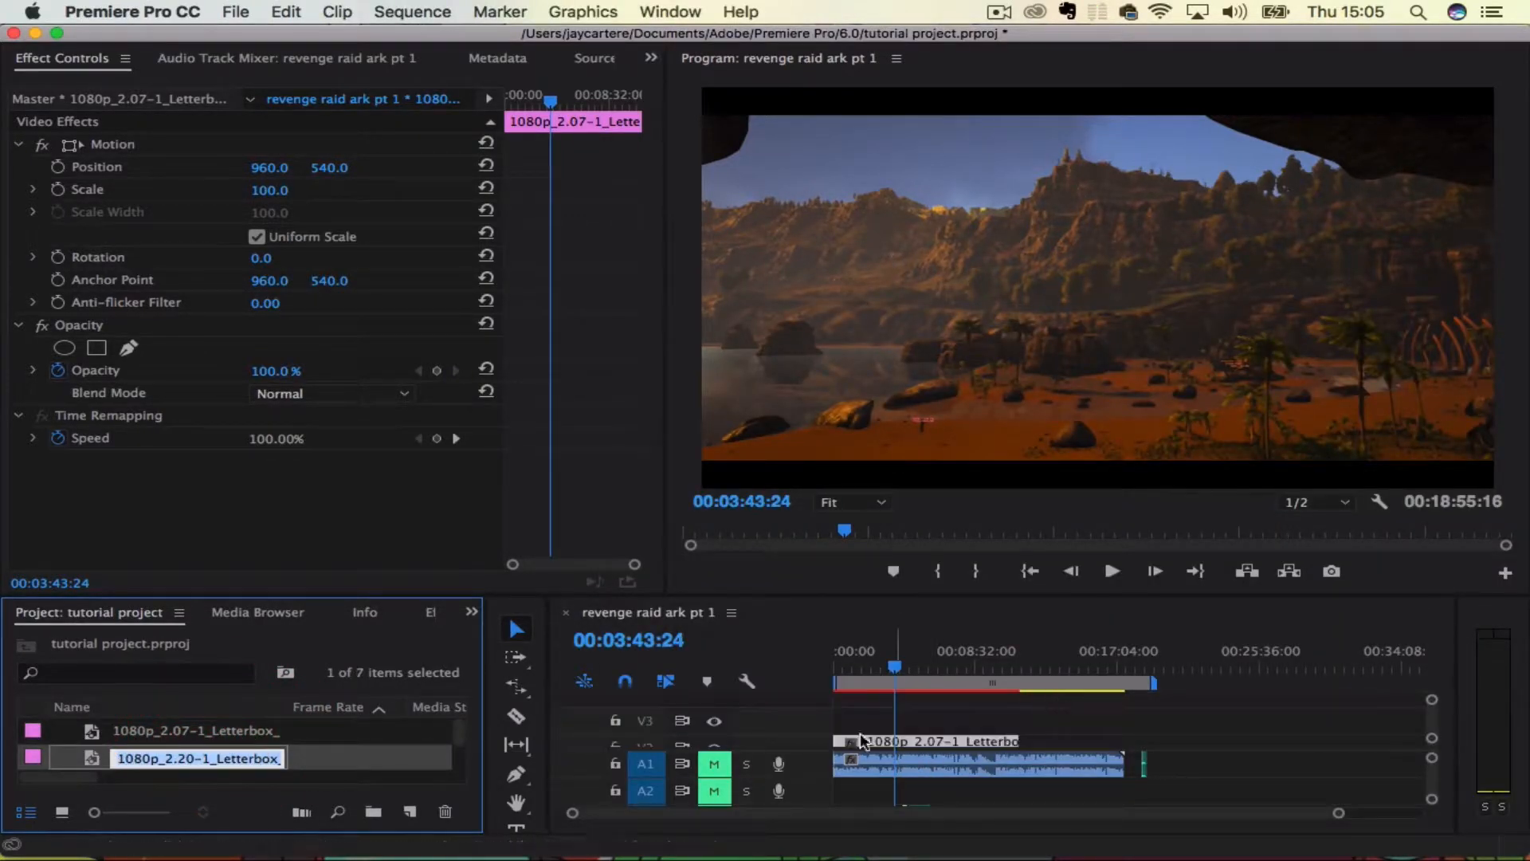
# Place 1080p_2.20-1_Letterbox_Template.png on V3 and scrub to a later map scene
pyautogui.click(90, 760)
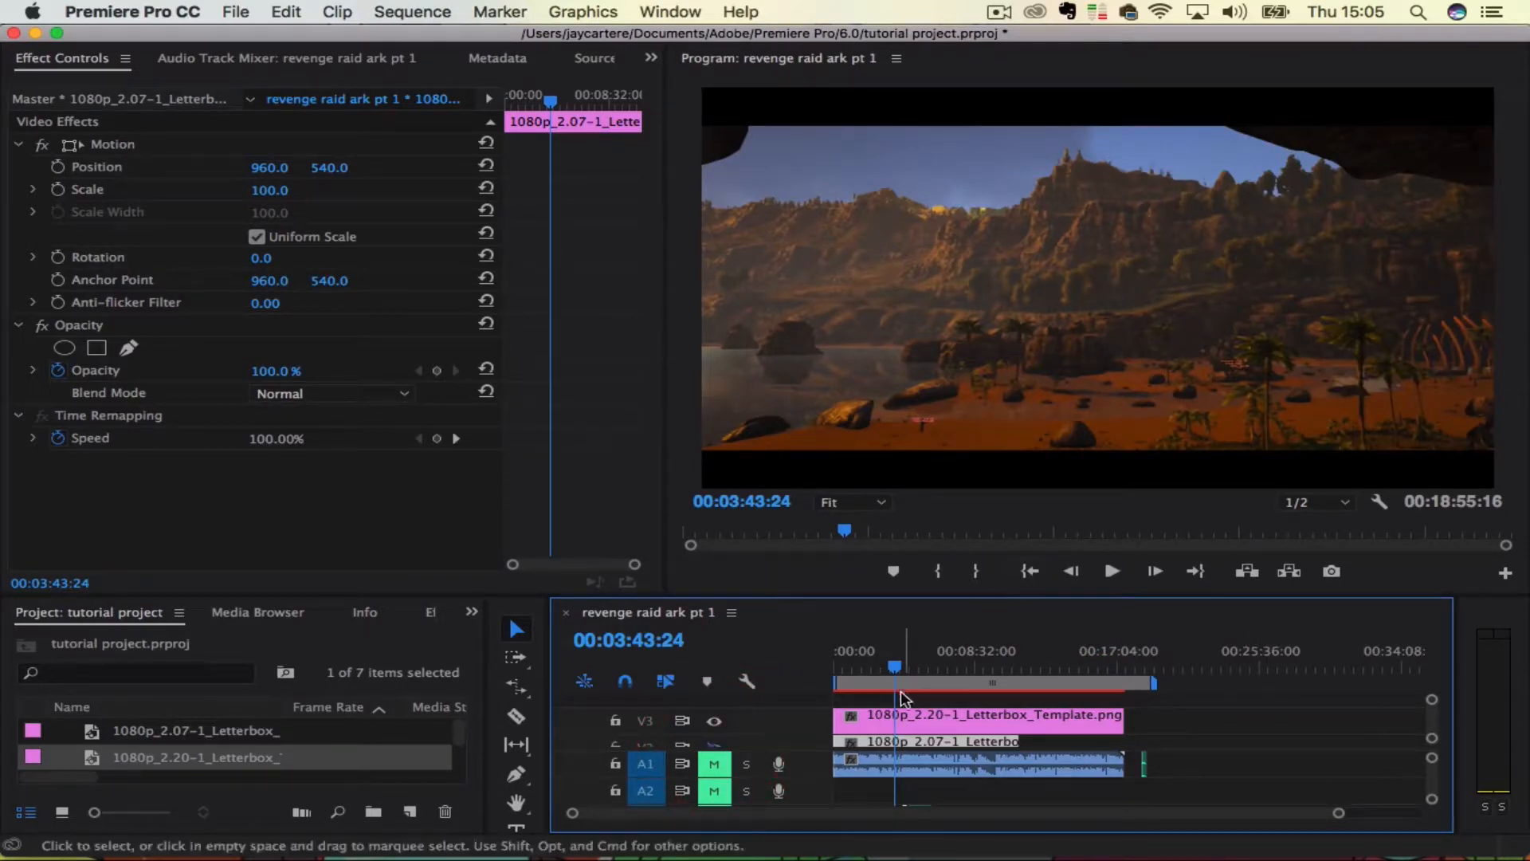
pyautogui.click(1047, 664)
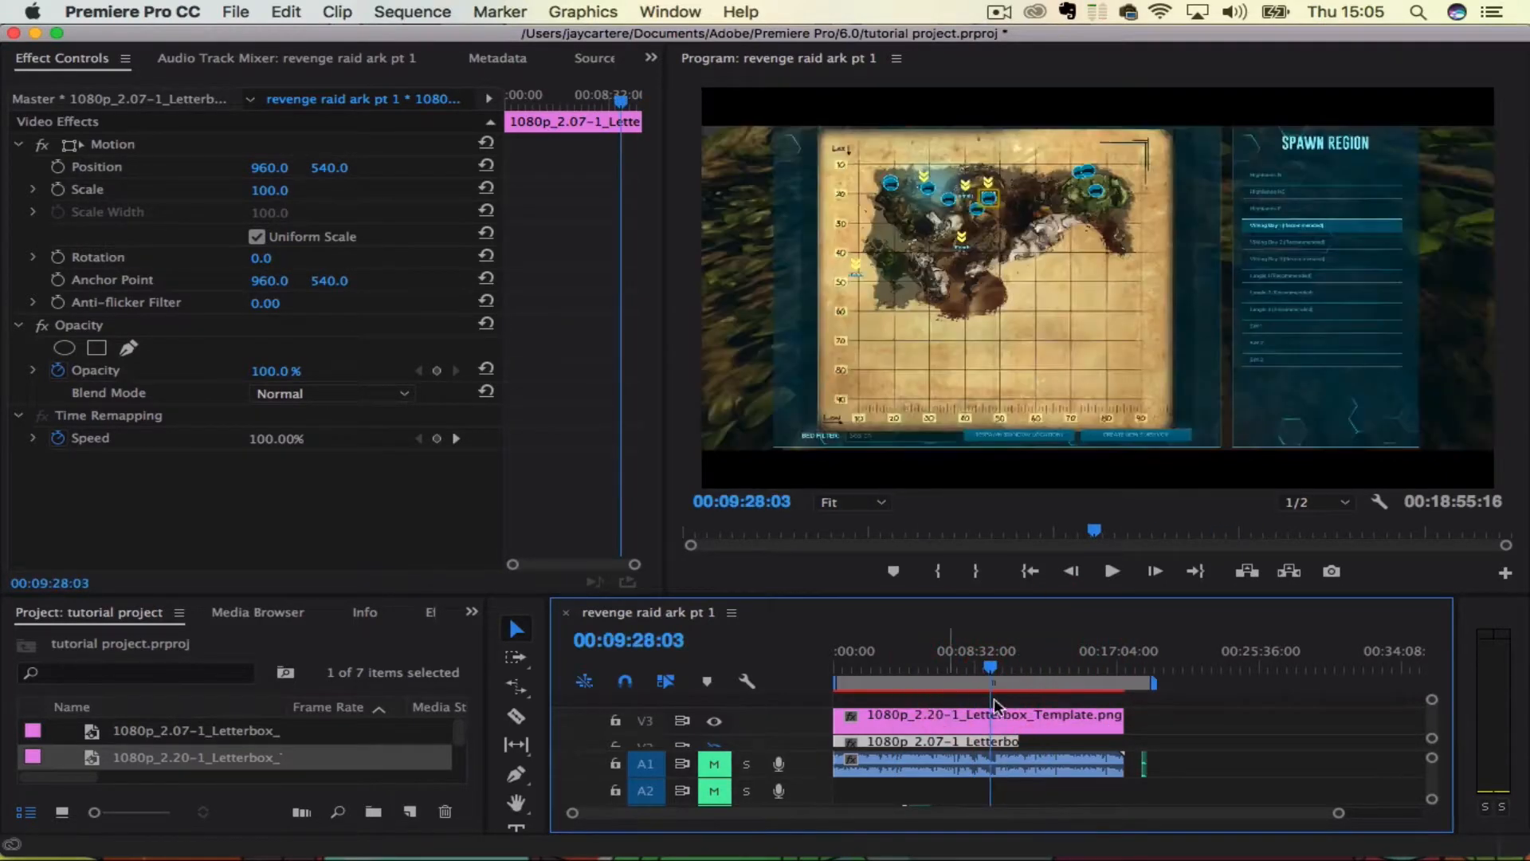
pyautogui.moveTo(780, 826)
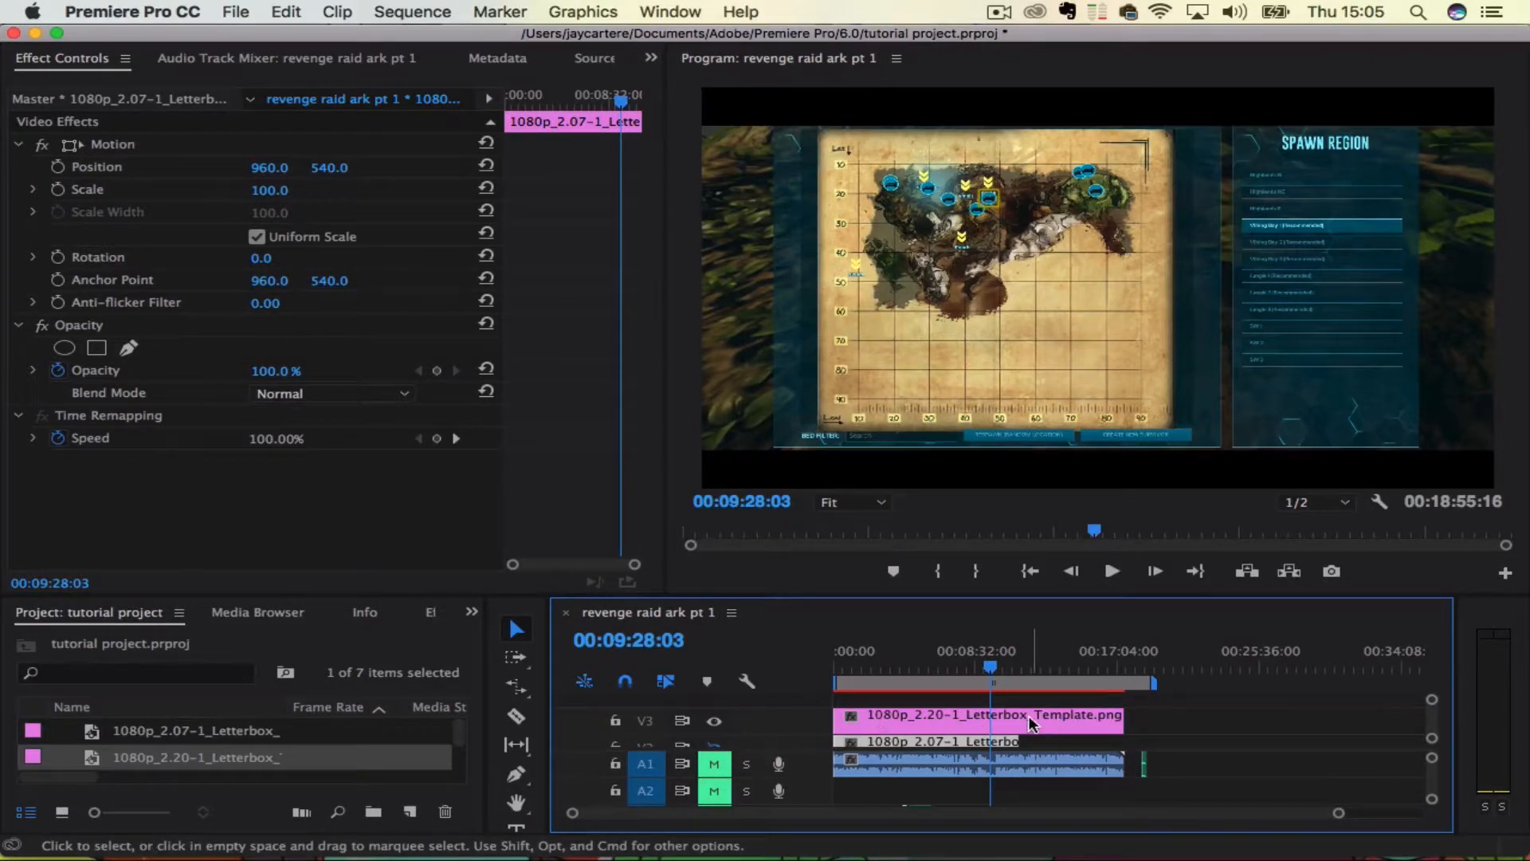
pyautogui.moveTo(1030, 722)
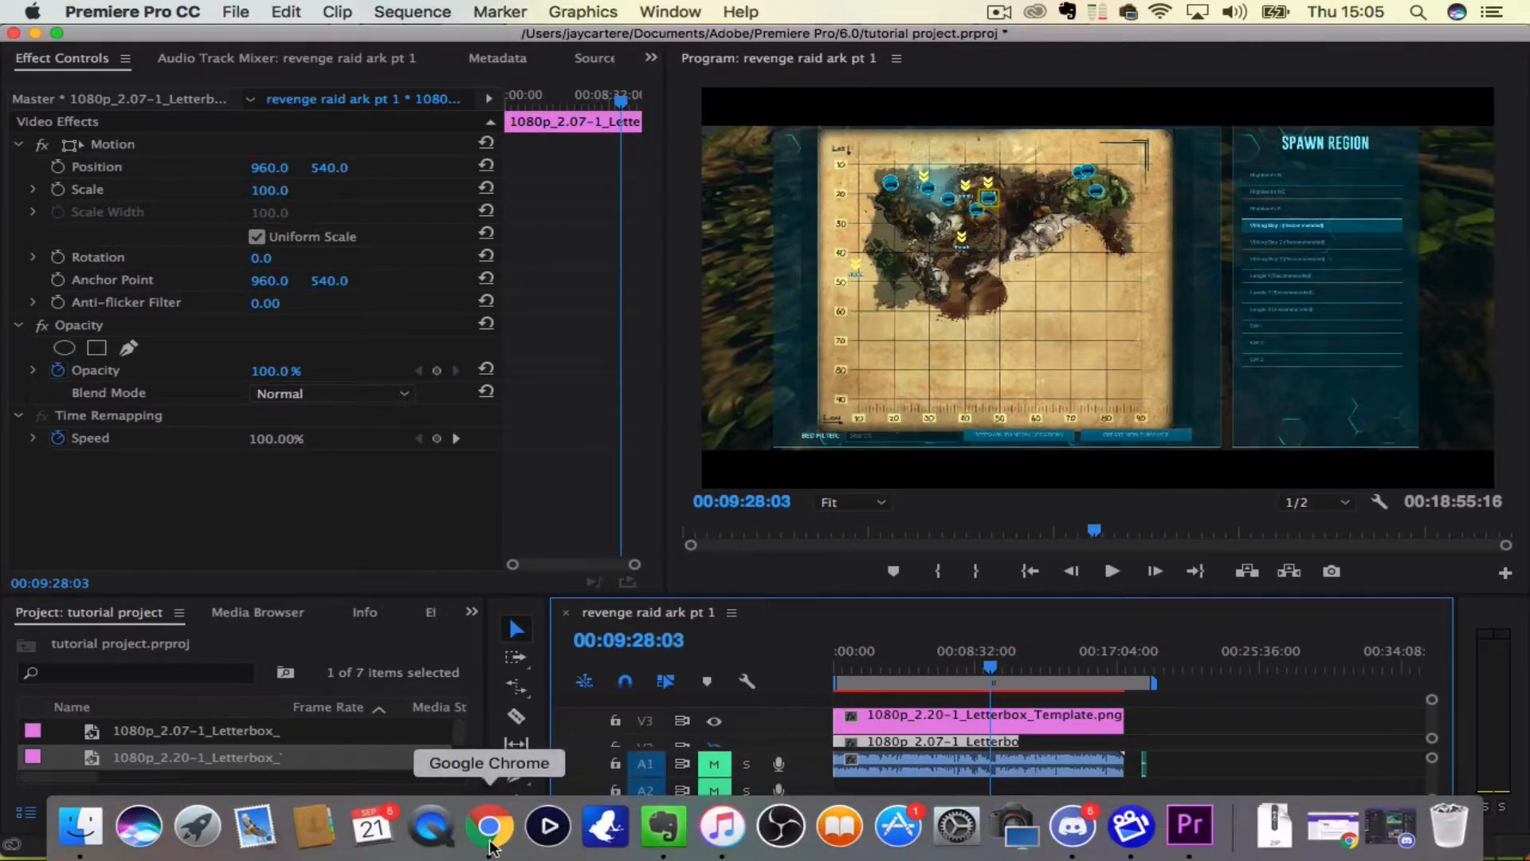
# Switch to Chrome and scroll down PremiumBeat's 352 Free Letterbox Templates article
pyautogui.click(489, 825)
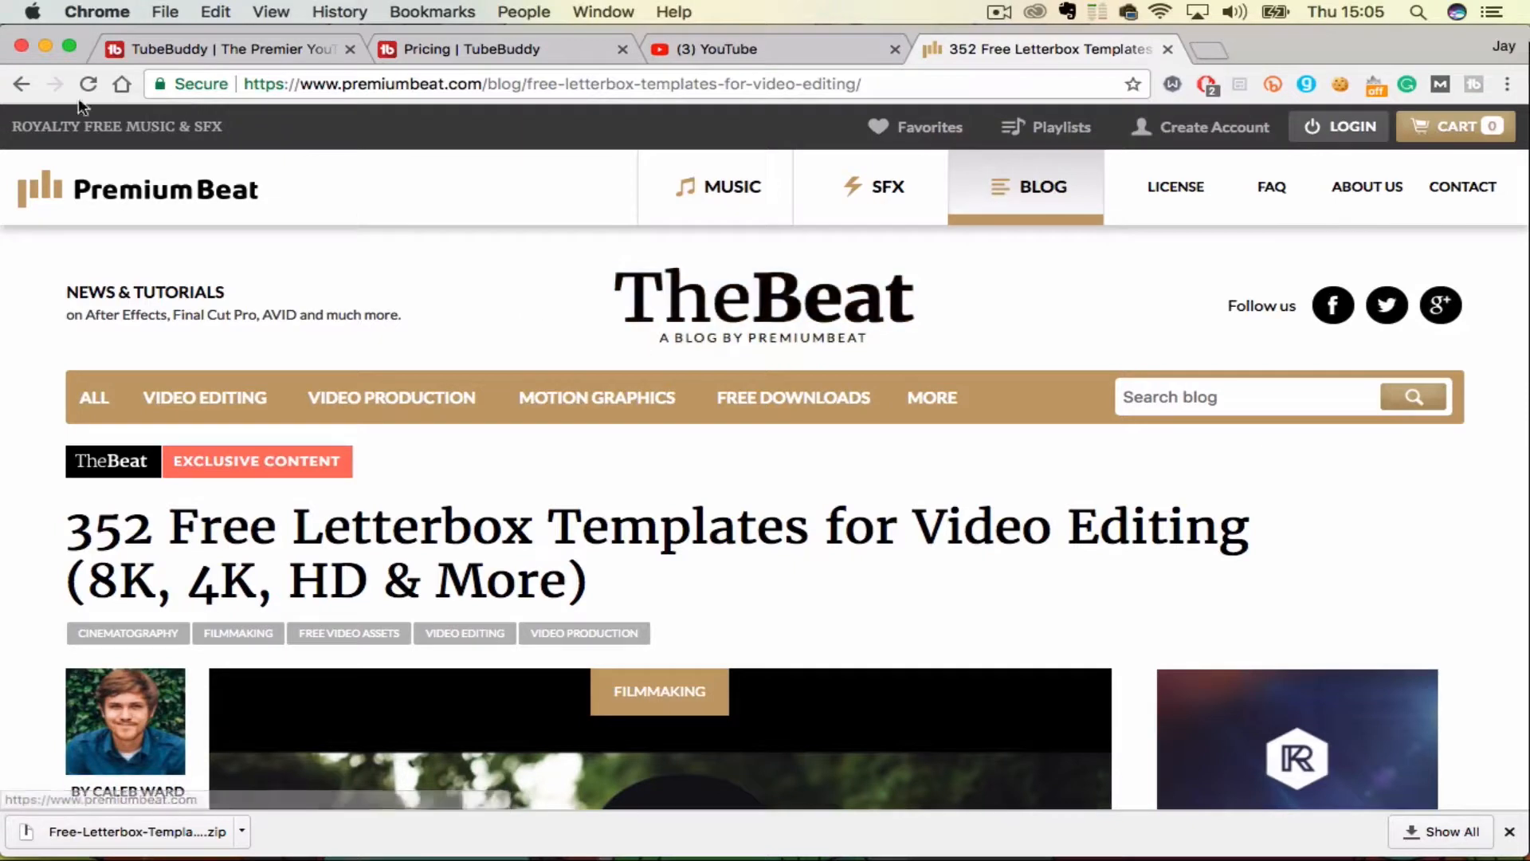
pyautogui.moveTo(852, 469)
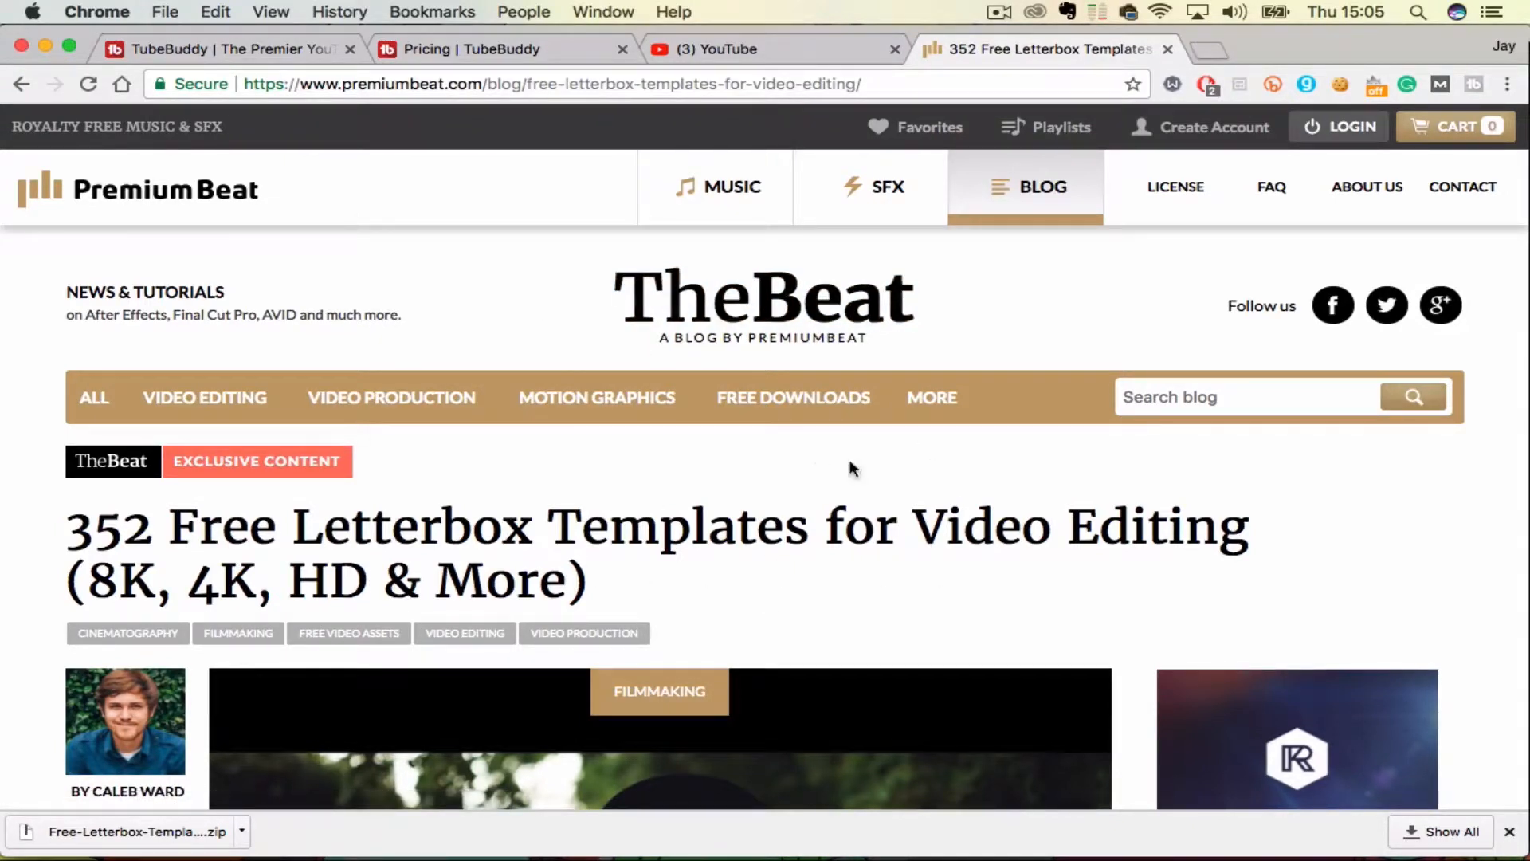
pyautogui.scroll(-3)
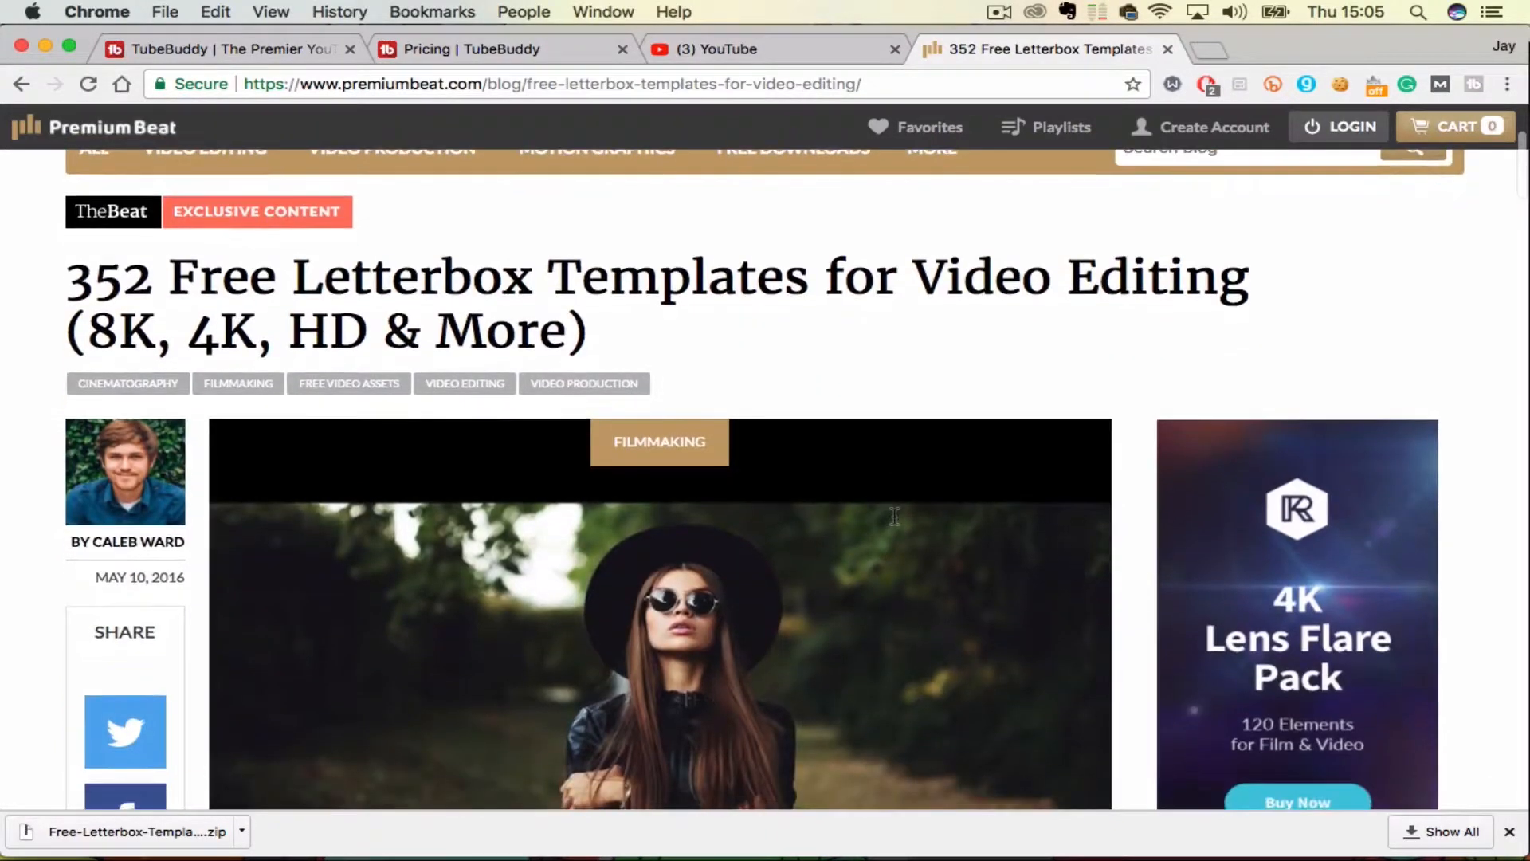
pyautogui.scroll(-3)
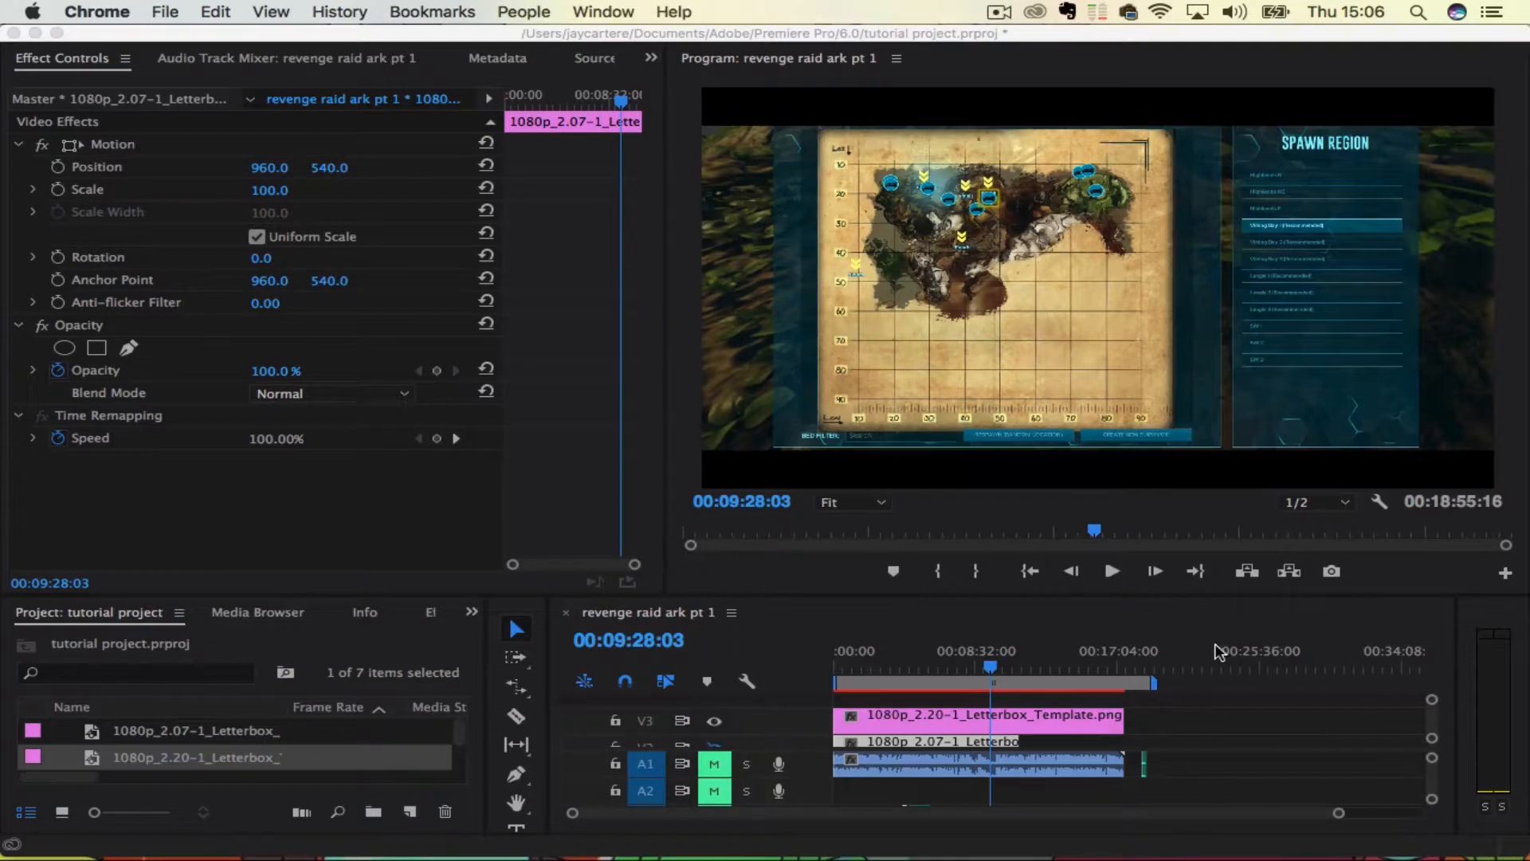
pyautogui.moveTo(1151, 724)
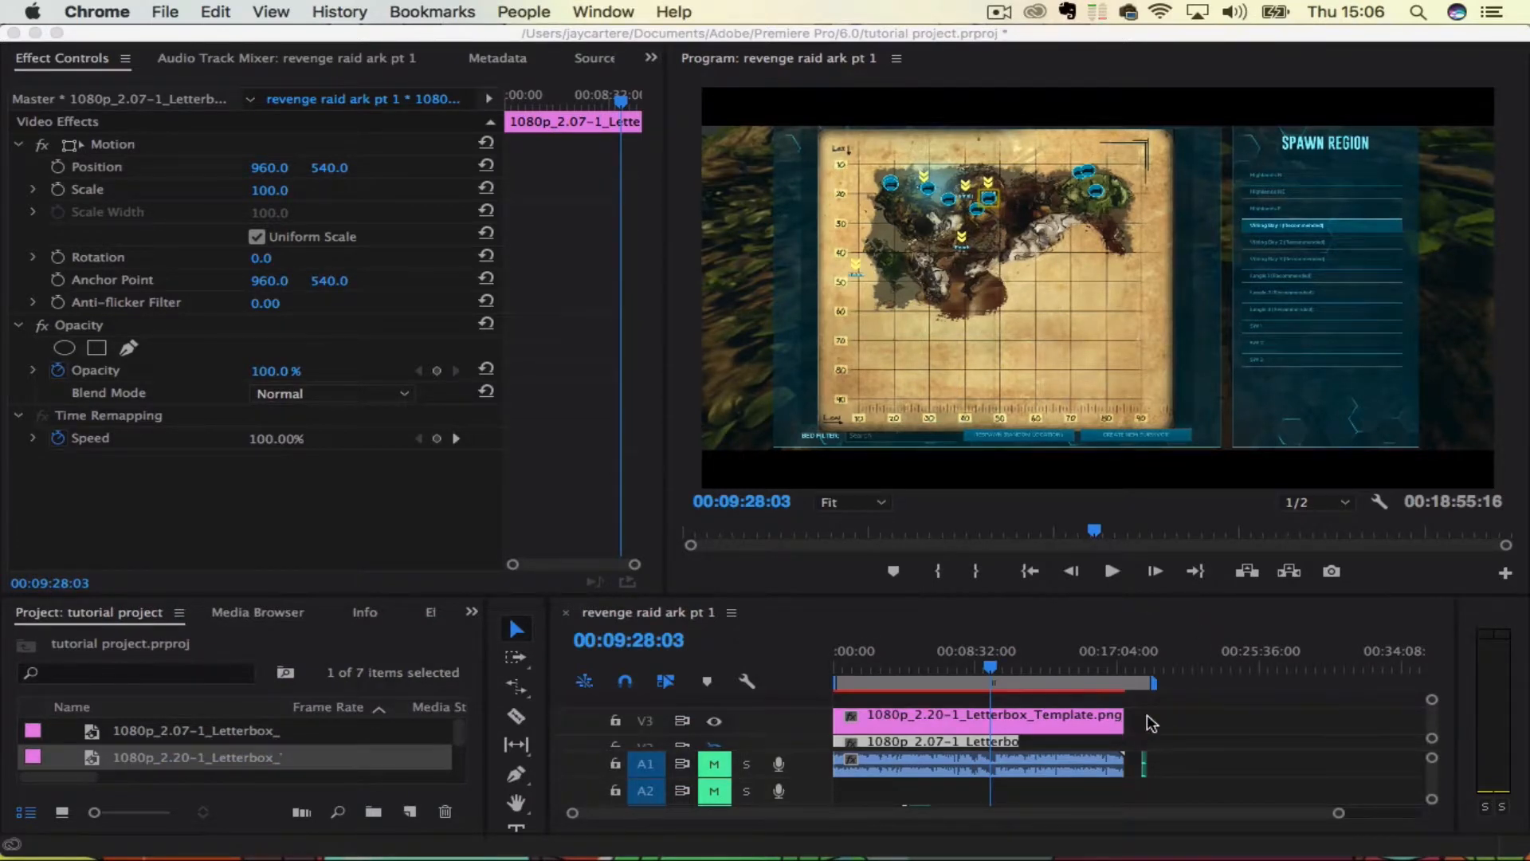
pyautogui.moveTo(1102, 720)
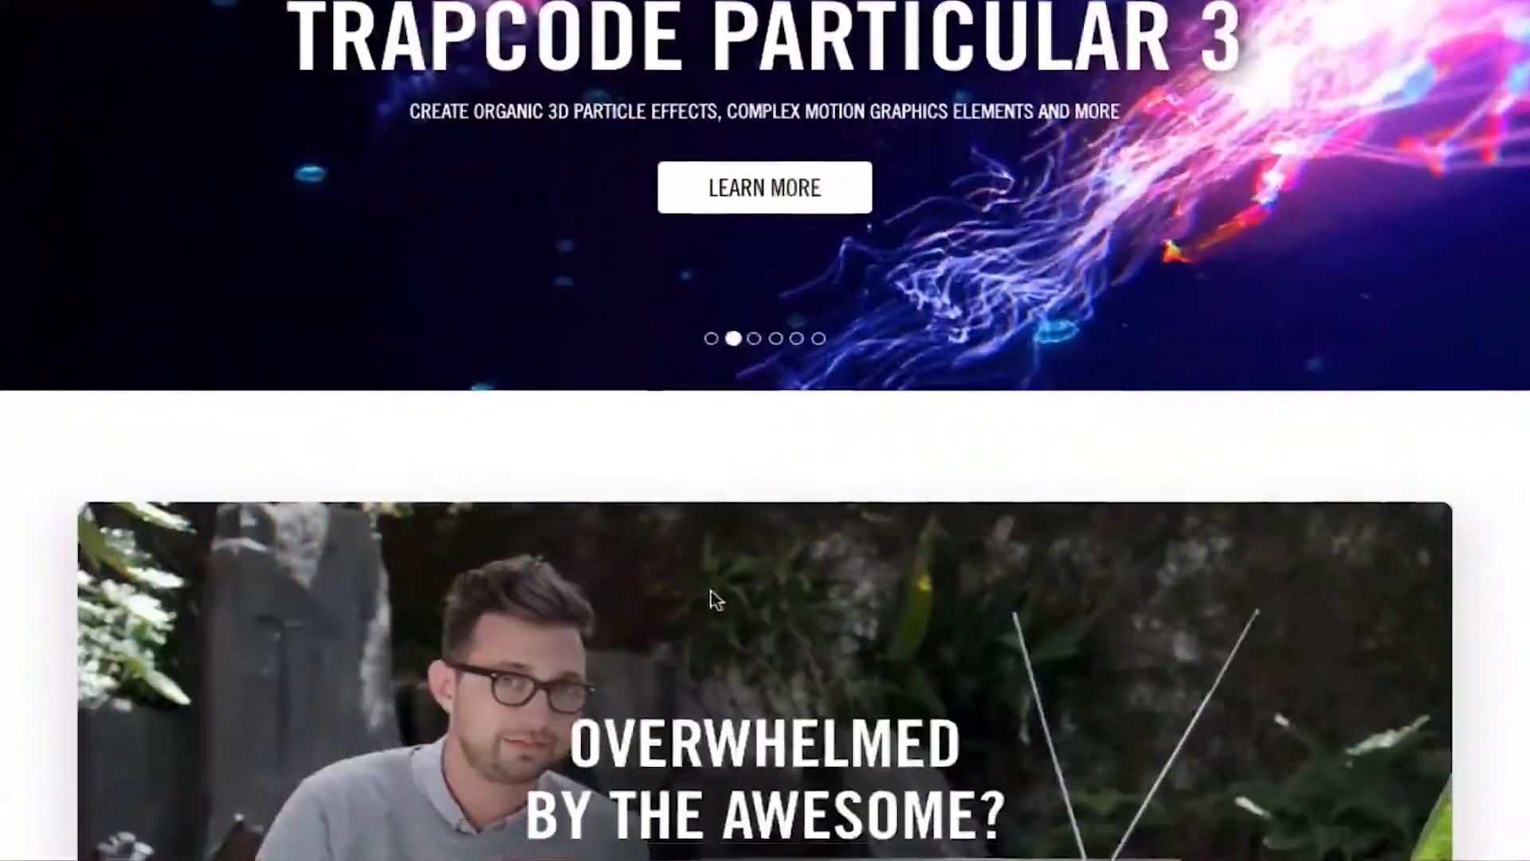
# Scroll through Red Giant's Universe and Magic Bullet Suite pages to the priced products grid
pyautogui.scroll(-3)
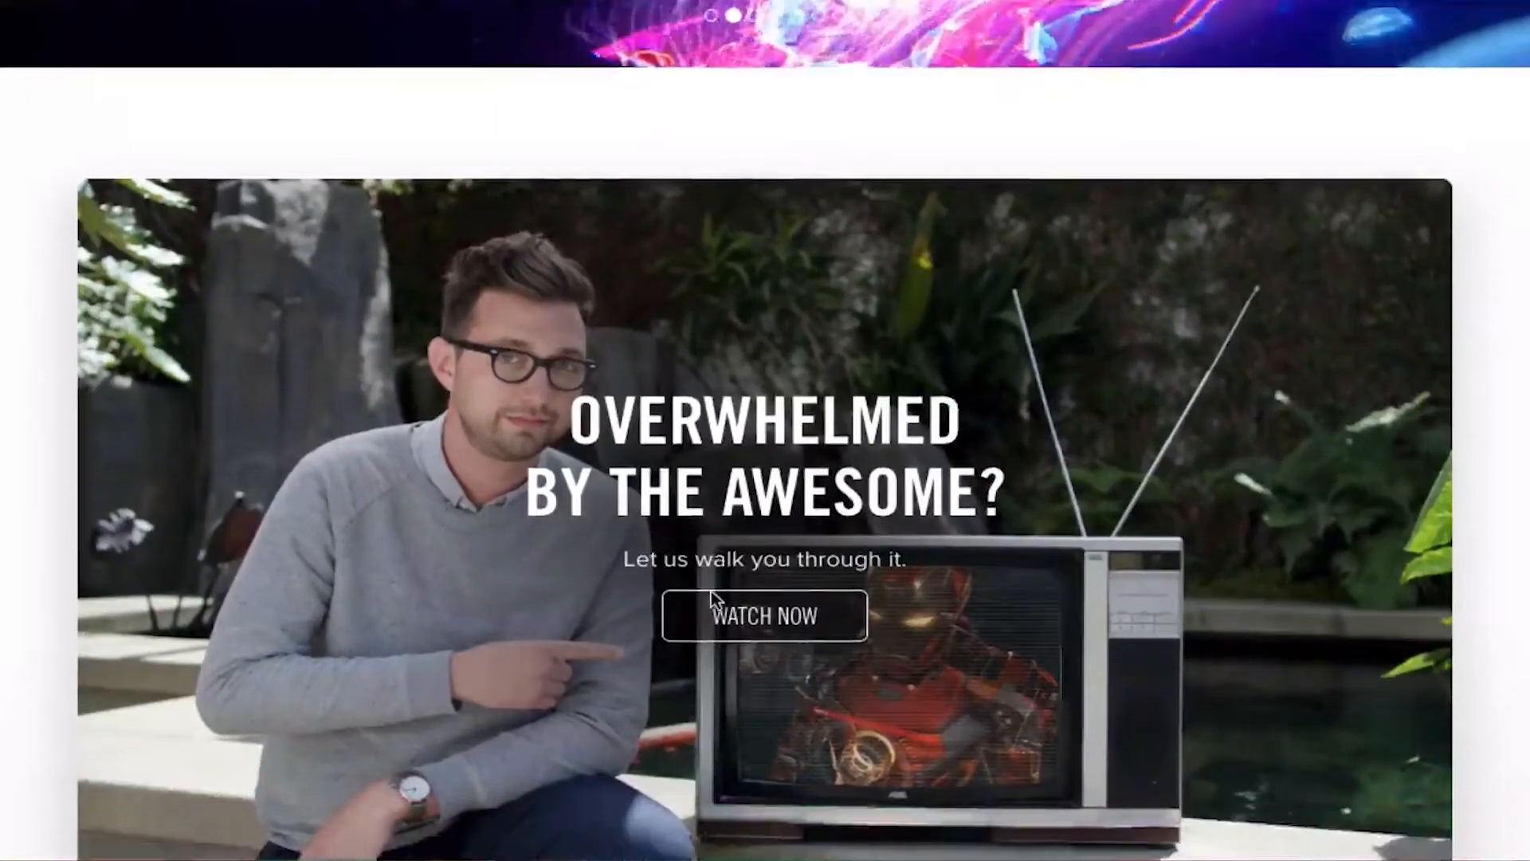
pyautogui.scroll(-3)
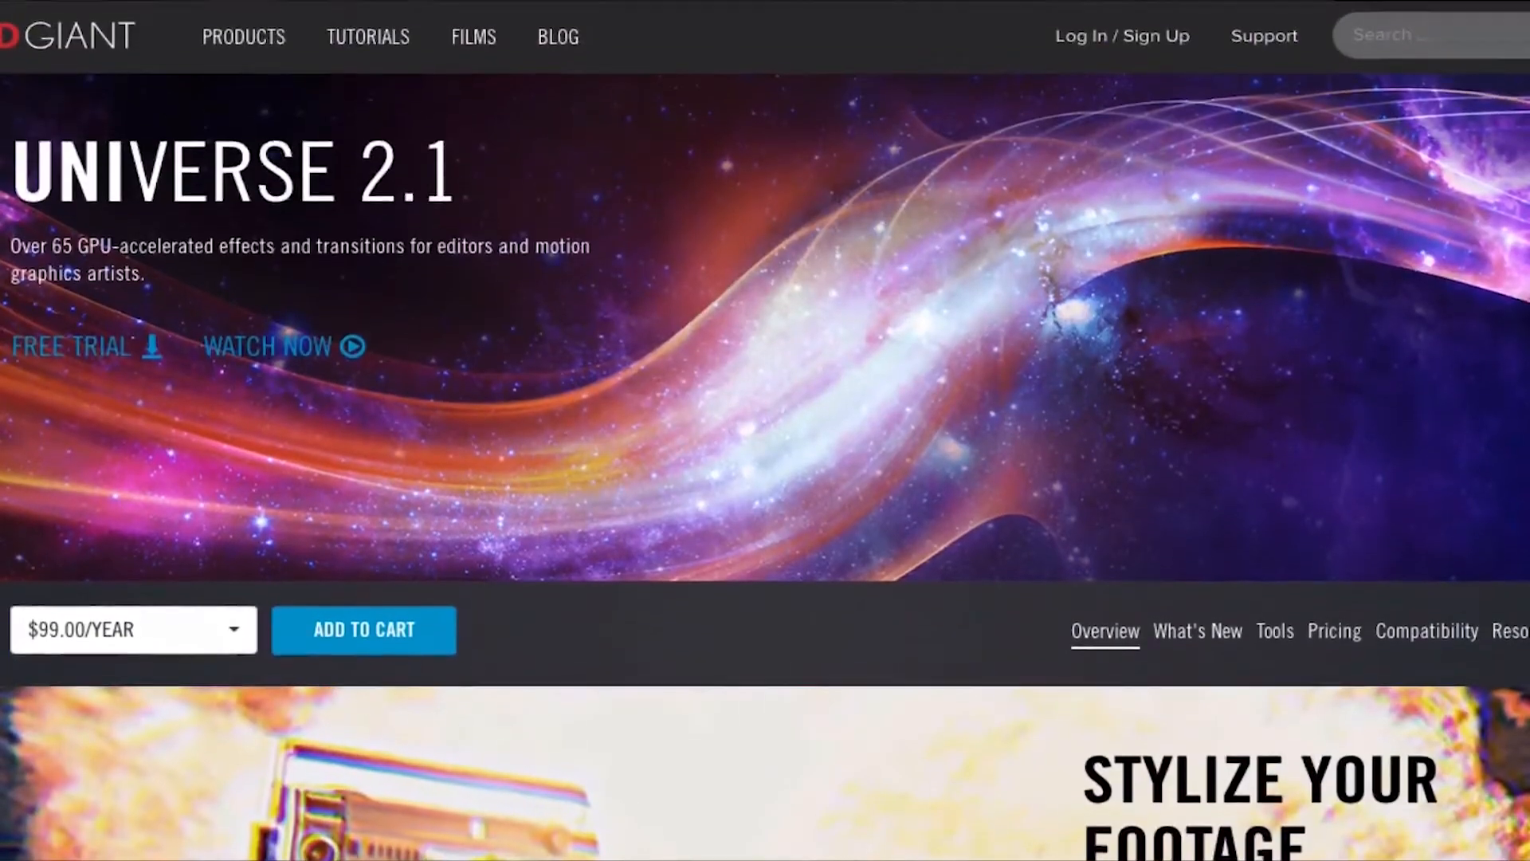
pyautogui.scroll(-3)
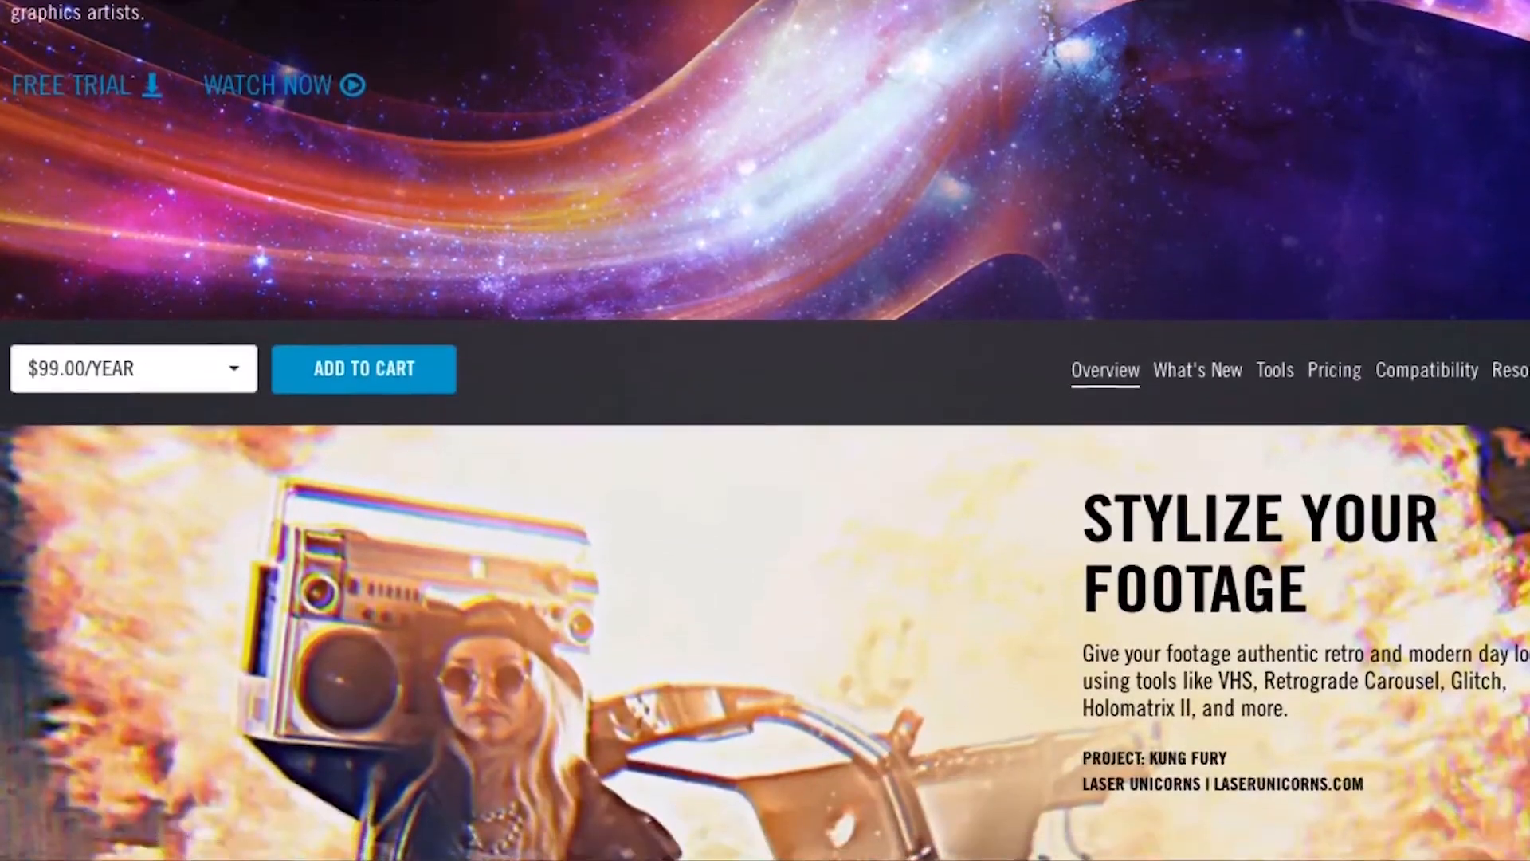
pyautogui.scroll(-3)
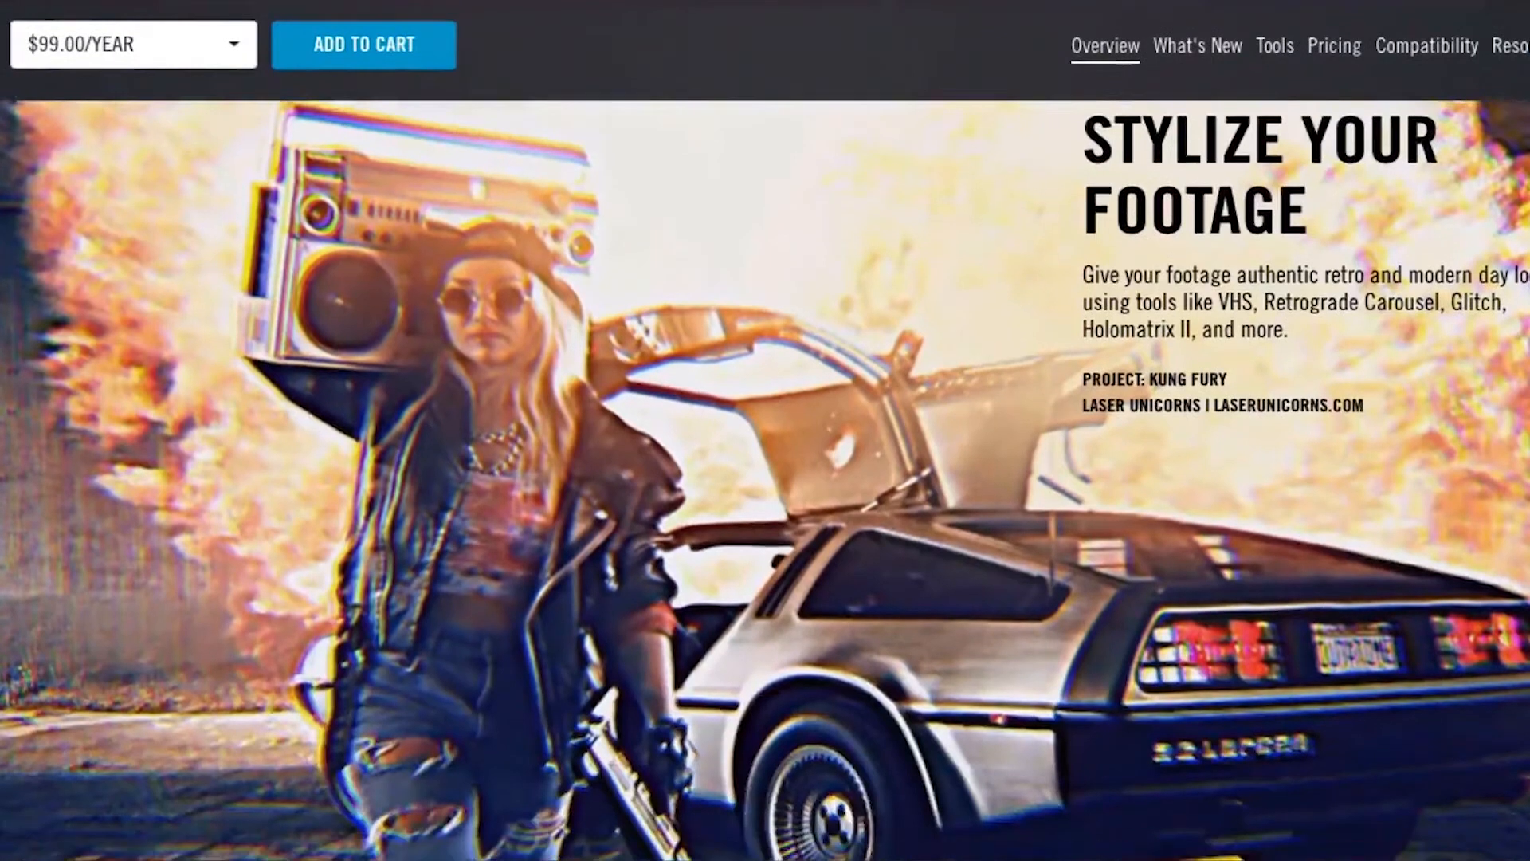
pyautogui.scroll(-3)
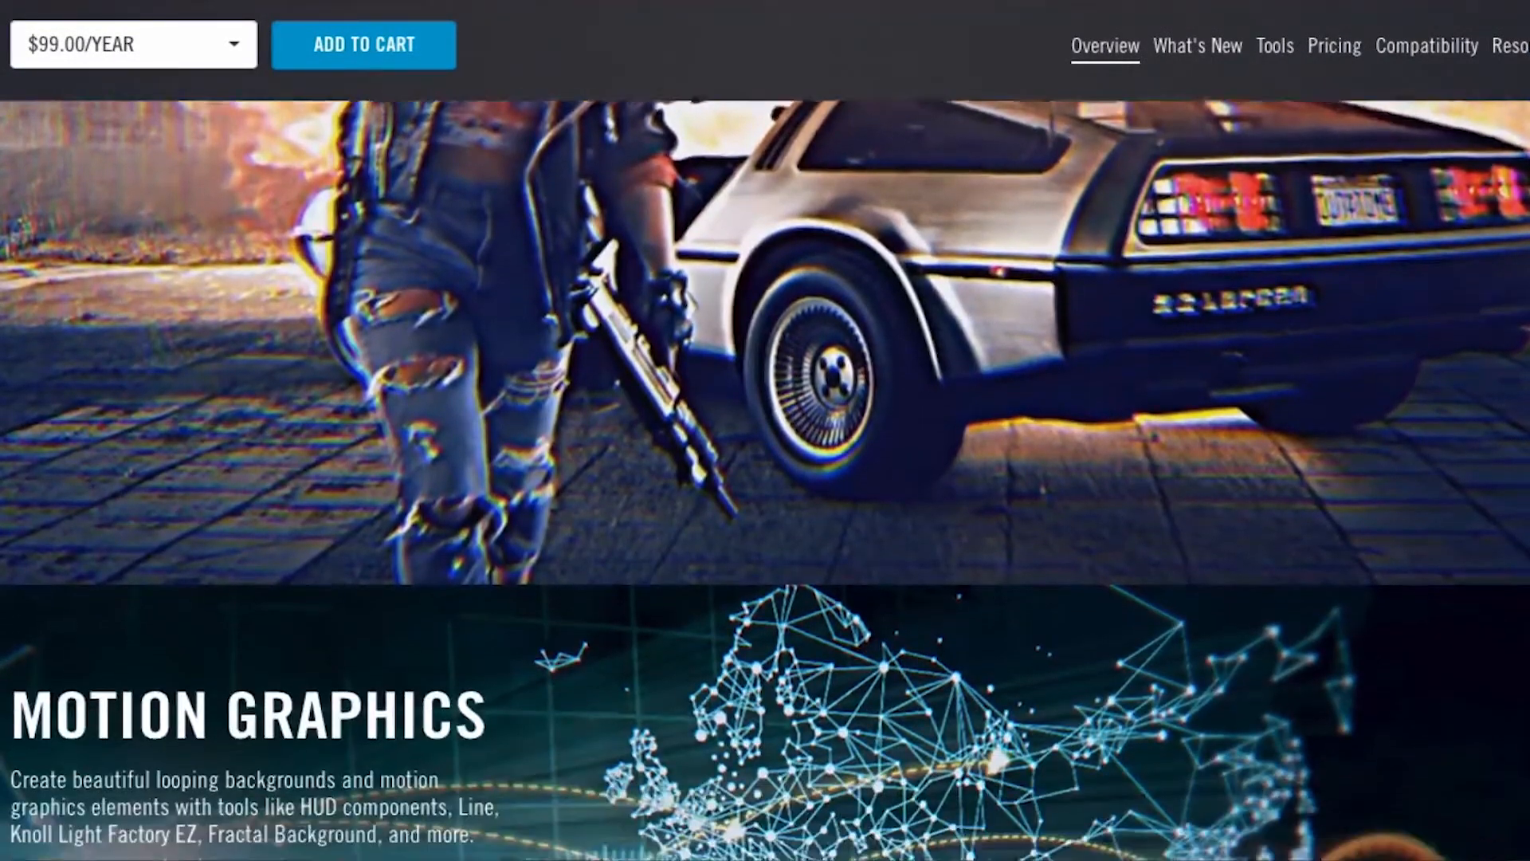
pyautogui.scroll(-3)
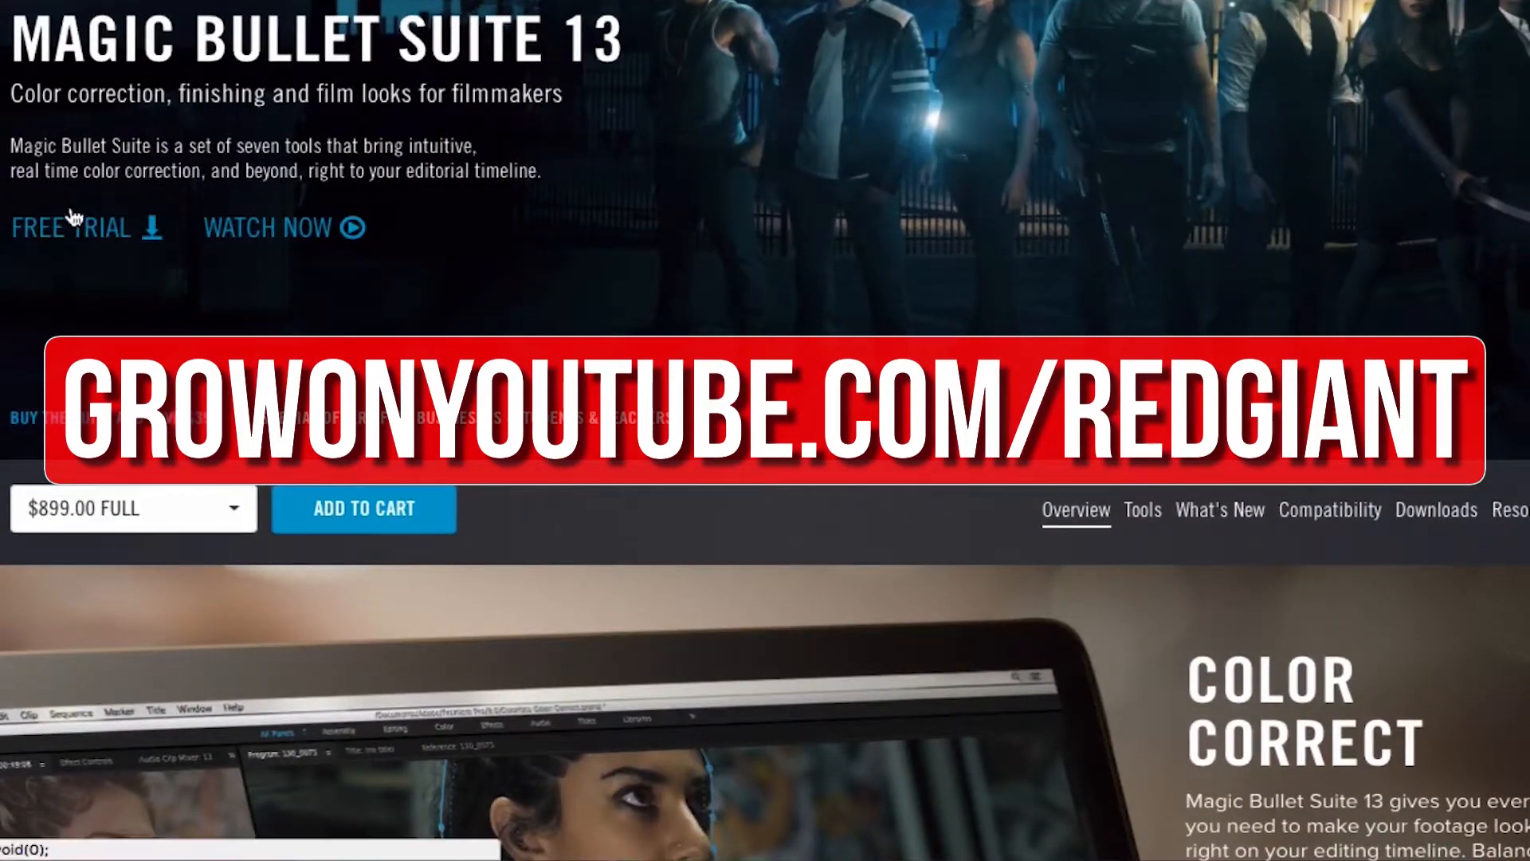
pyautogui.moveTo(793, 314)
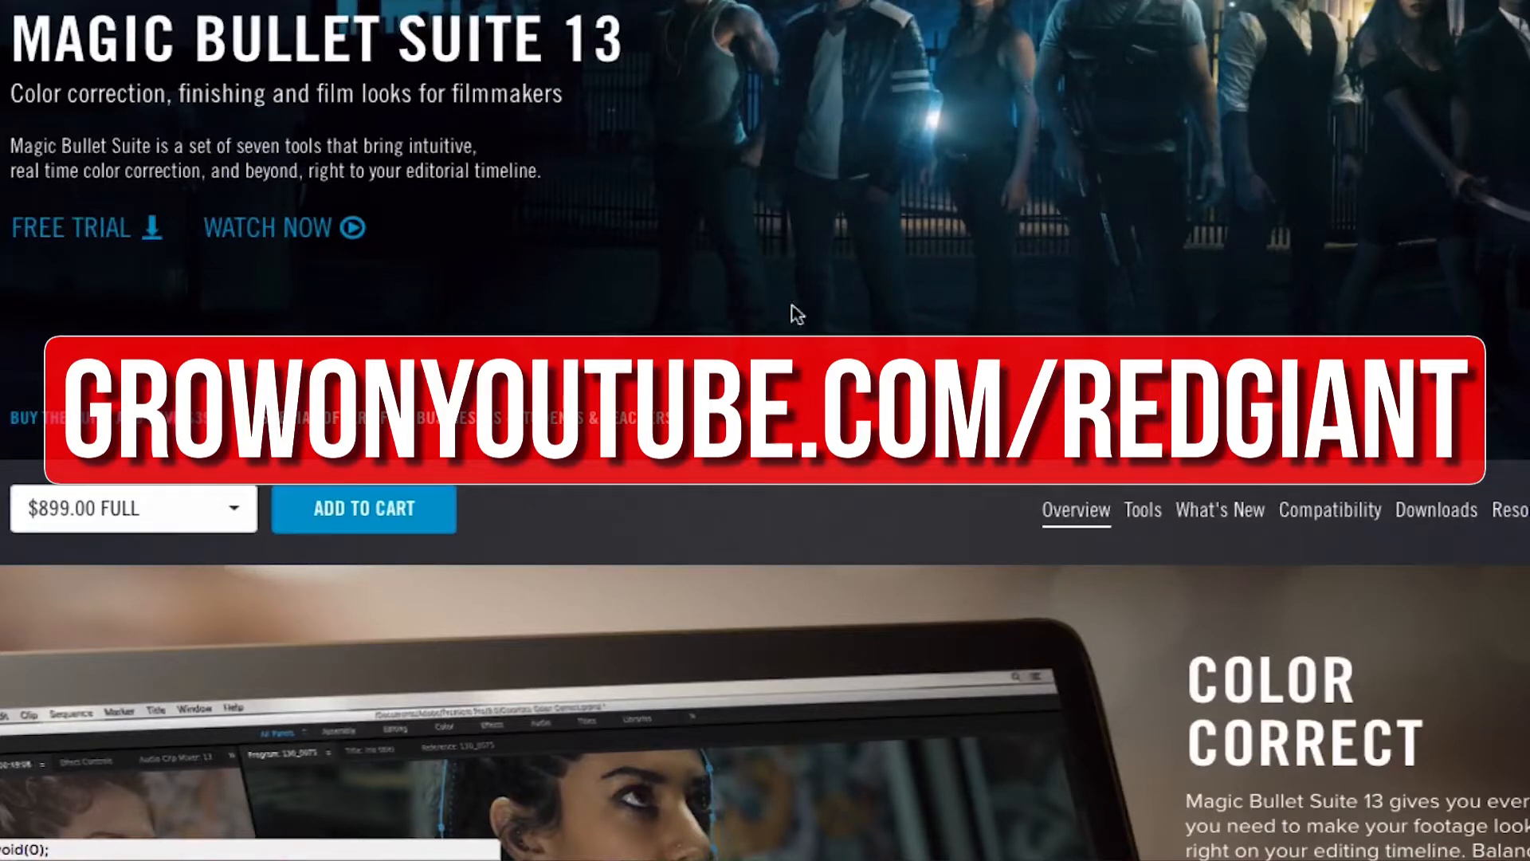
pyautogui.scroll(-3)
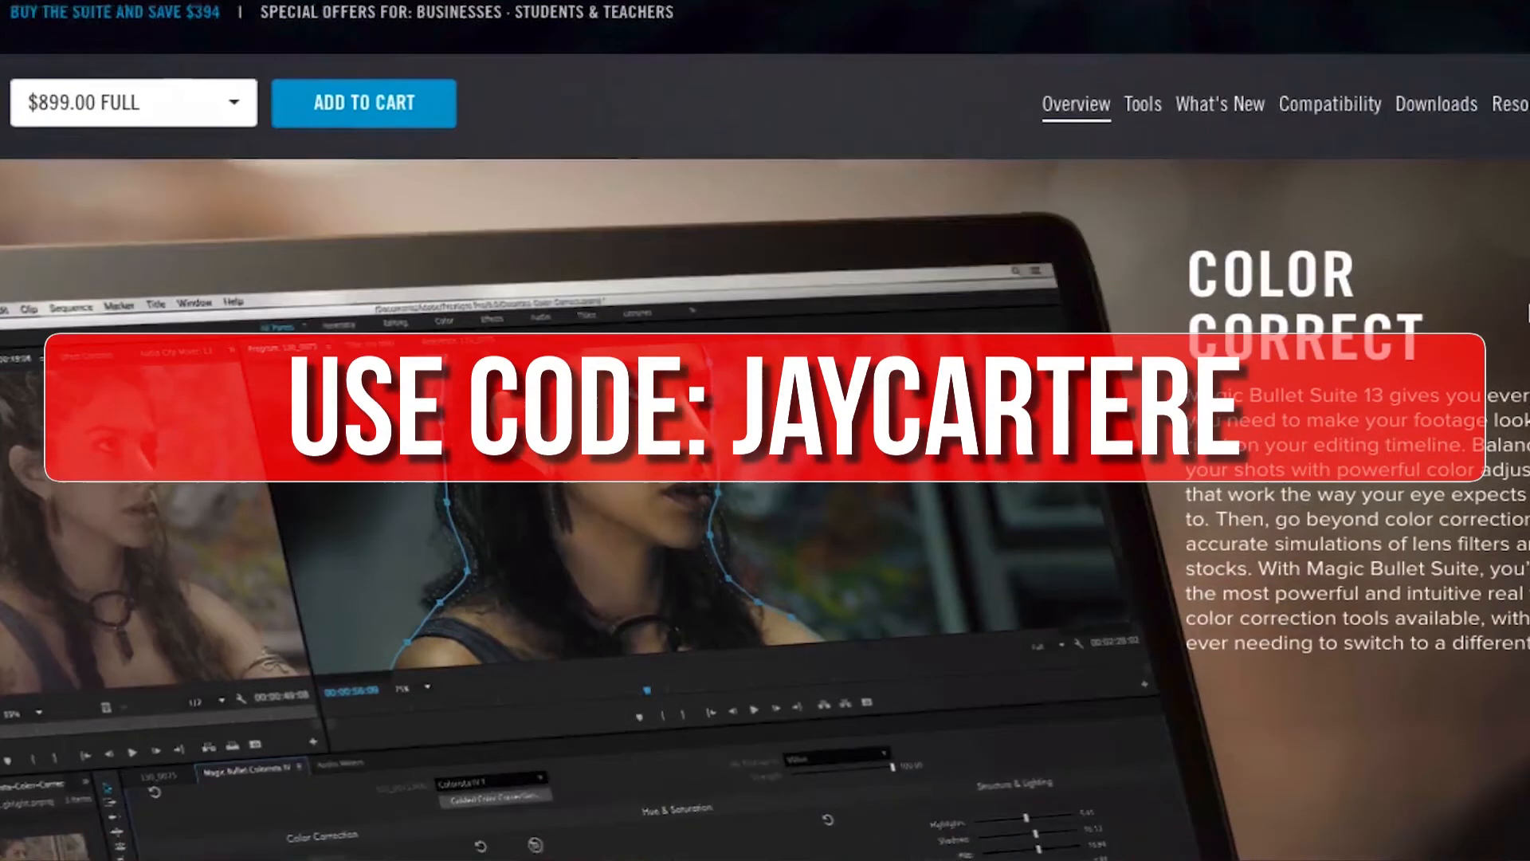
pyautogui.scroll(-3)
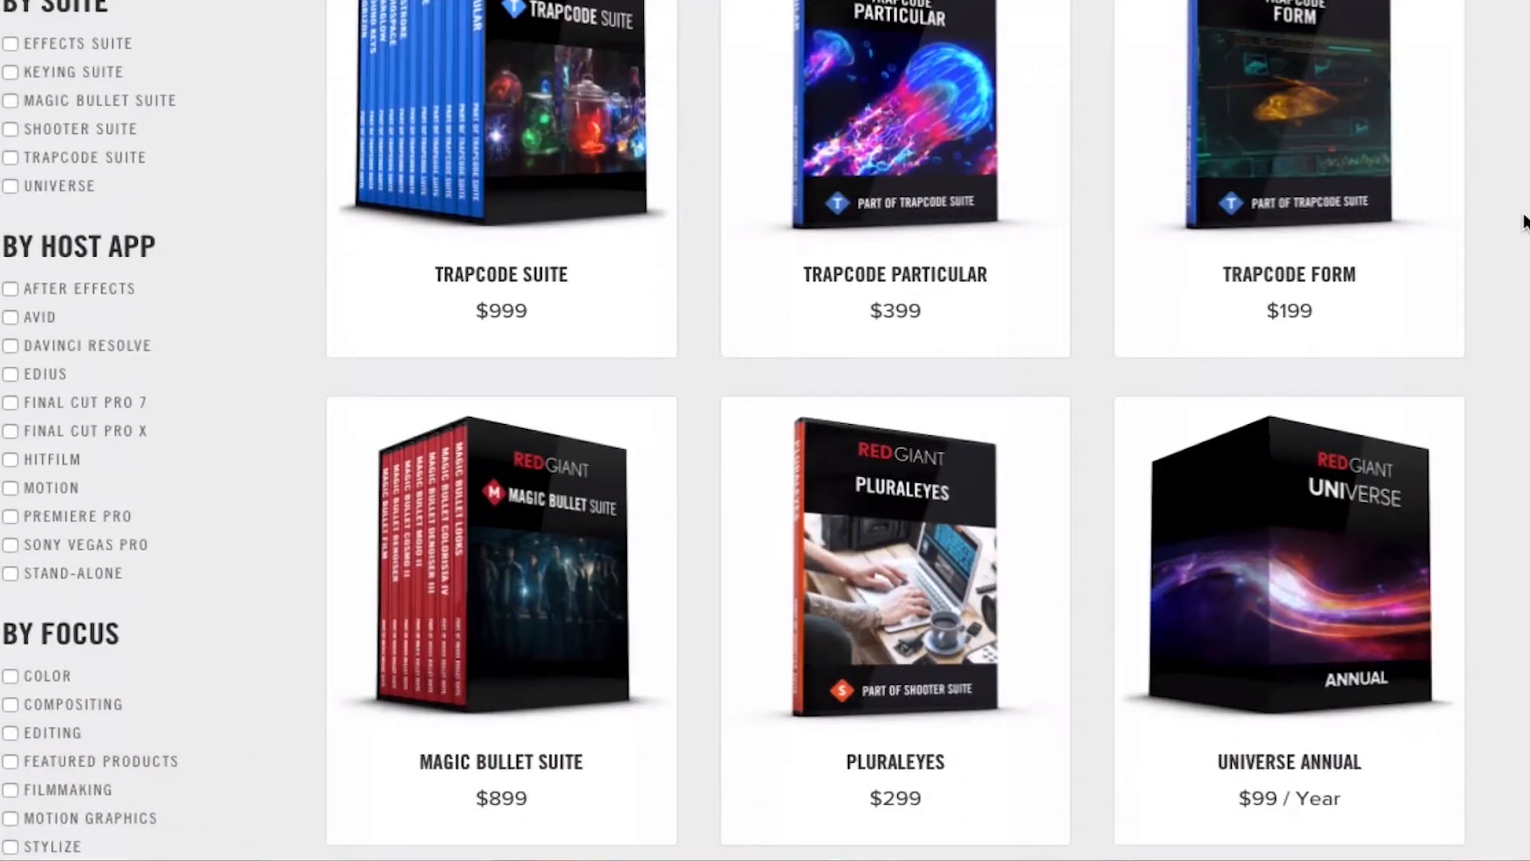
pyautogui.scroll(-3)
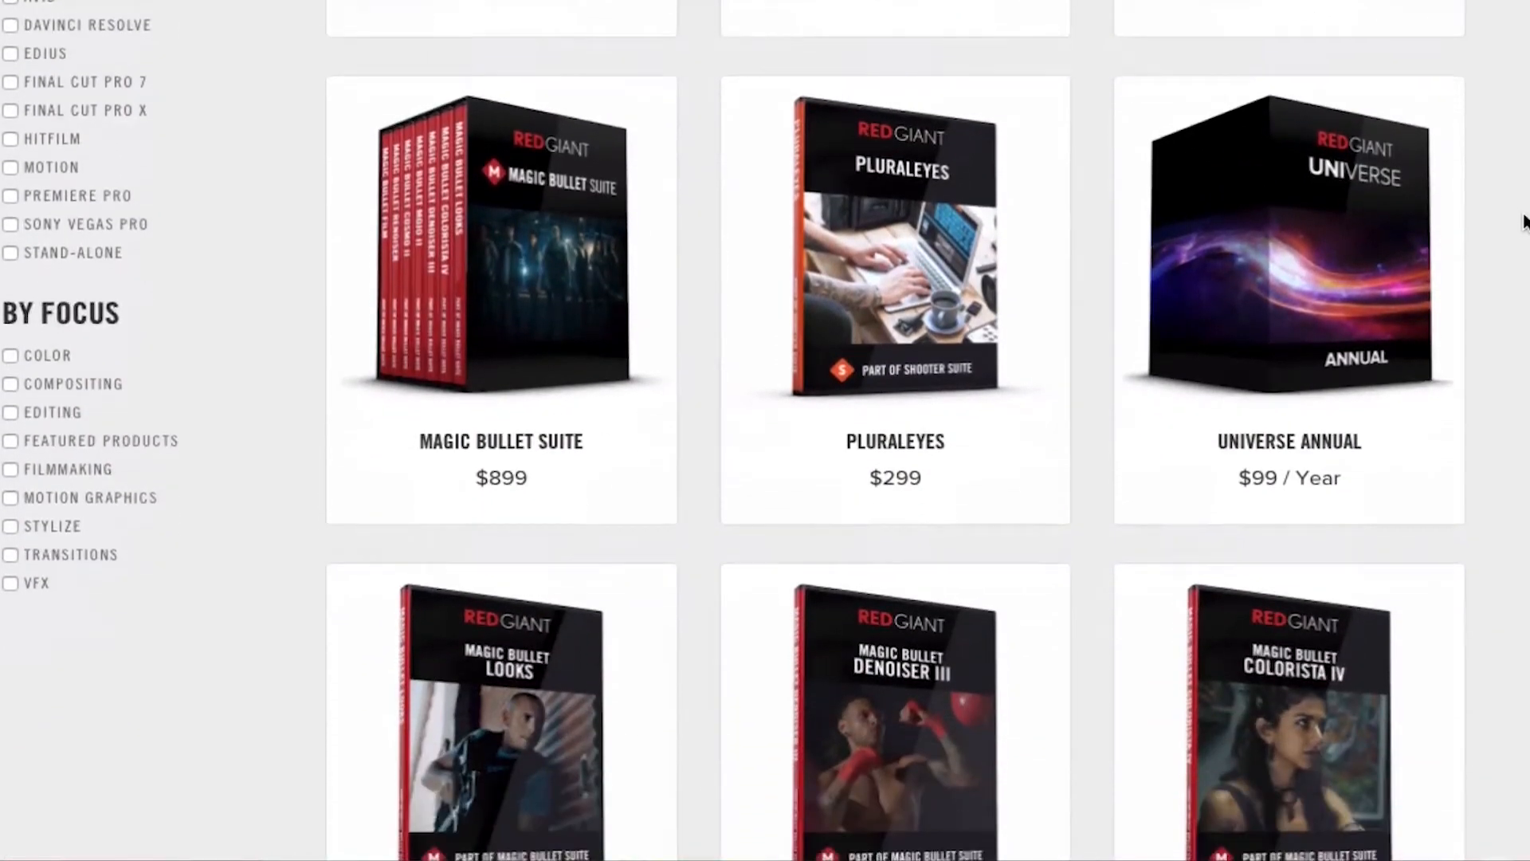
pyautogui.scroll(-3)
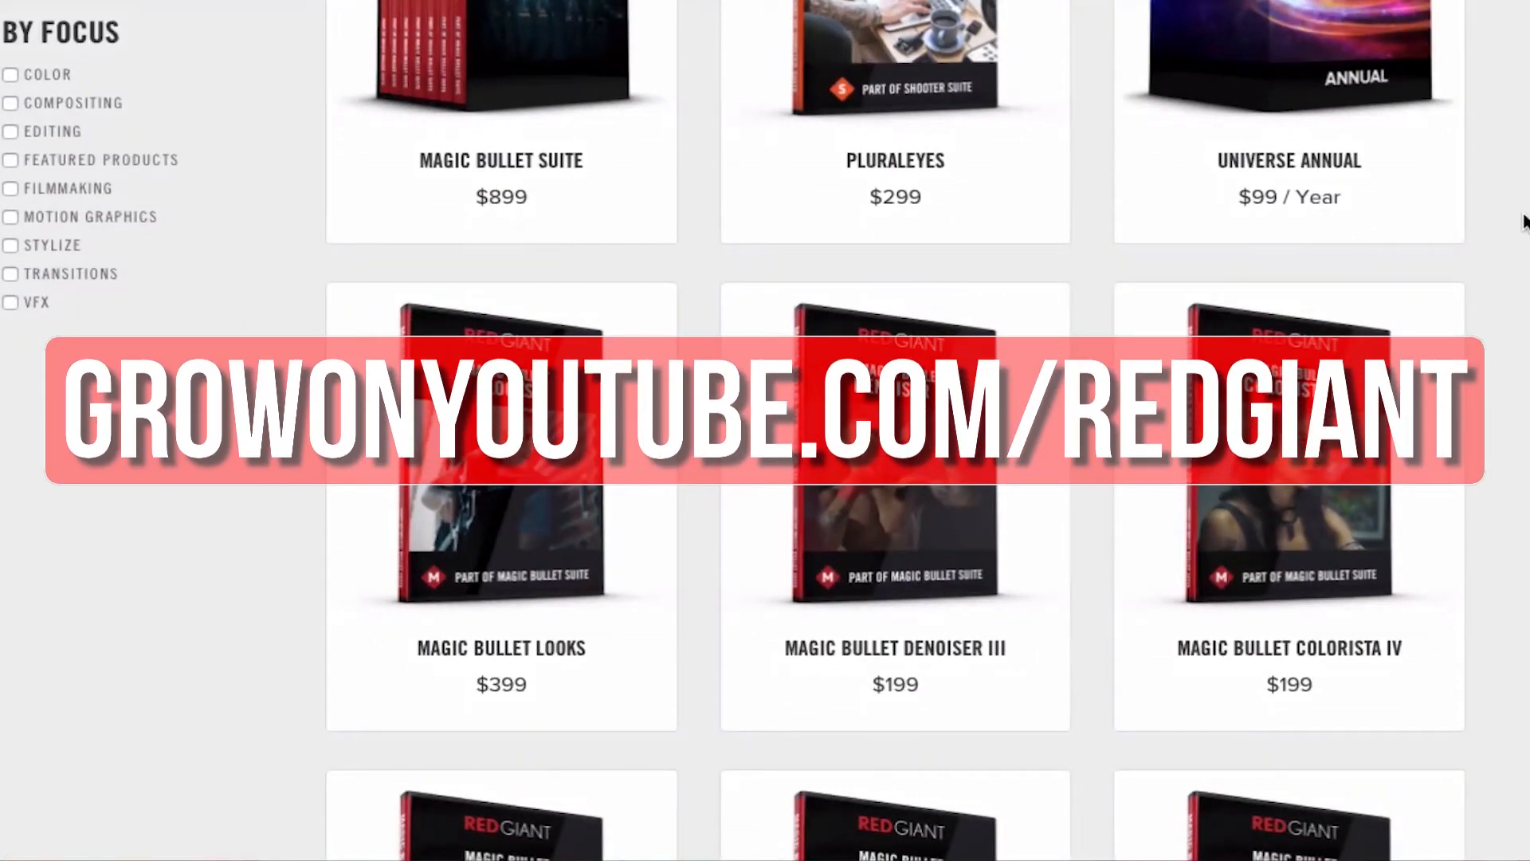
pyautogui.scroll(-3)
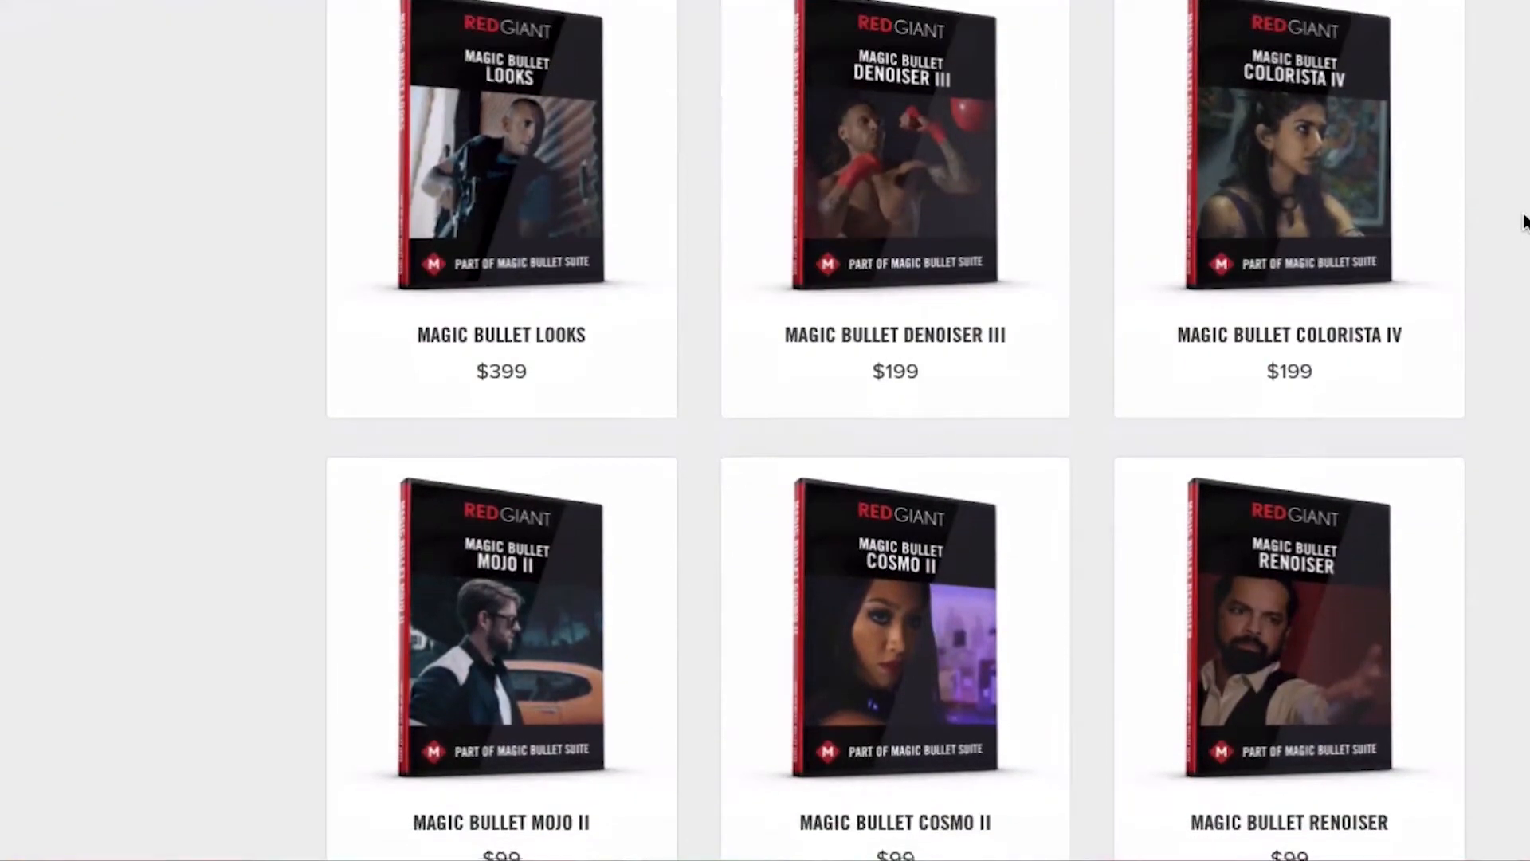